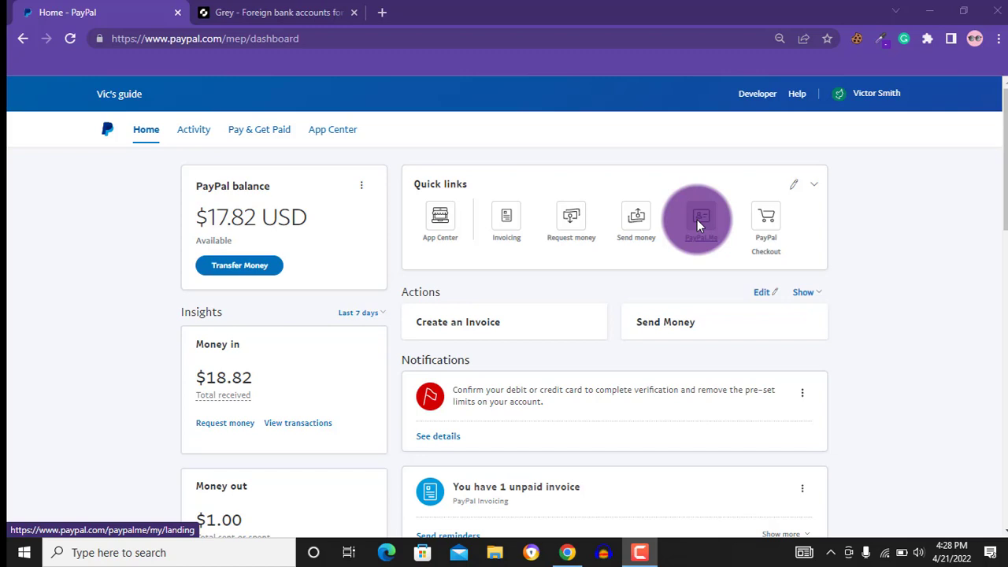
# Reach the Account Settings page (Account access) from the profile menu on the dashboard
pyautogui.click(876, 92)
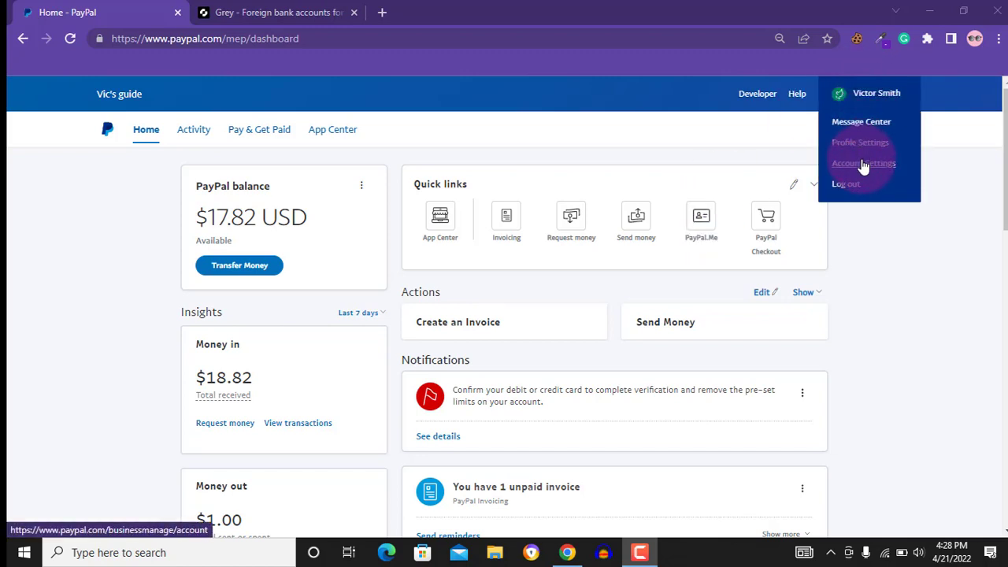
pyautogui.click(863, 162)
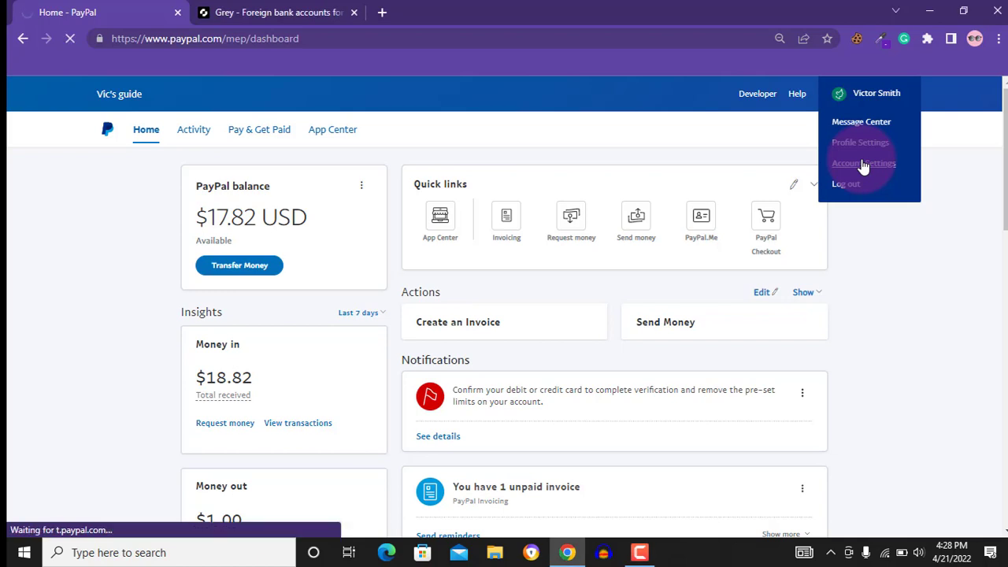
pyautogui.click(863, 162)
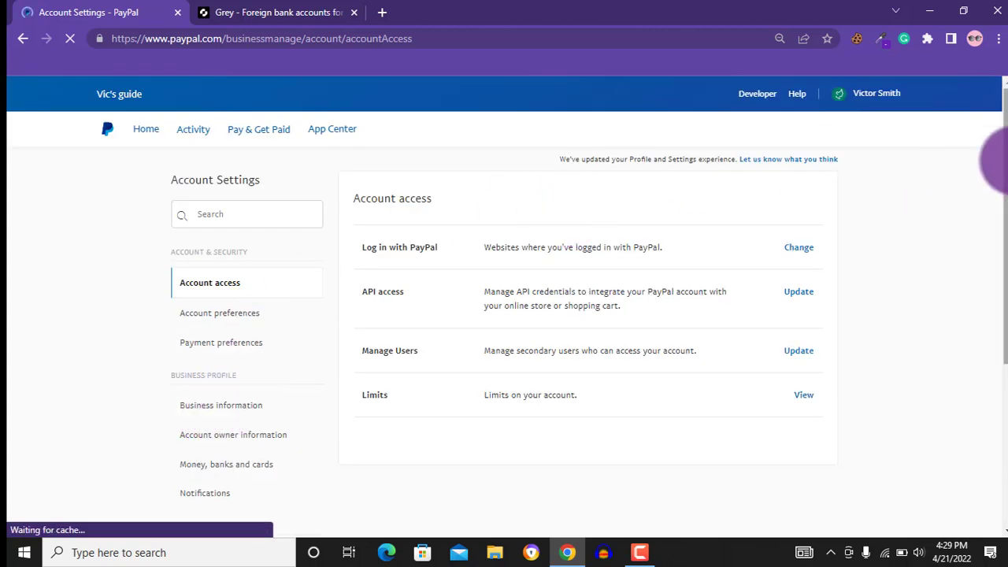
pyautogui.click(145, 129)
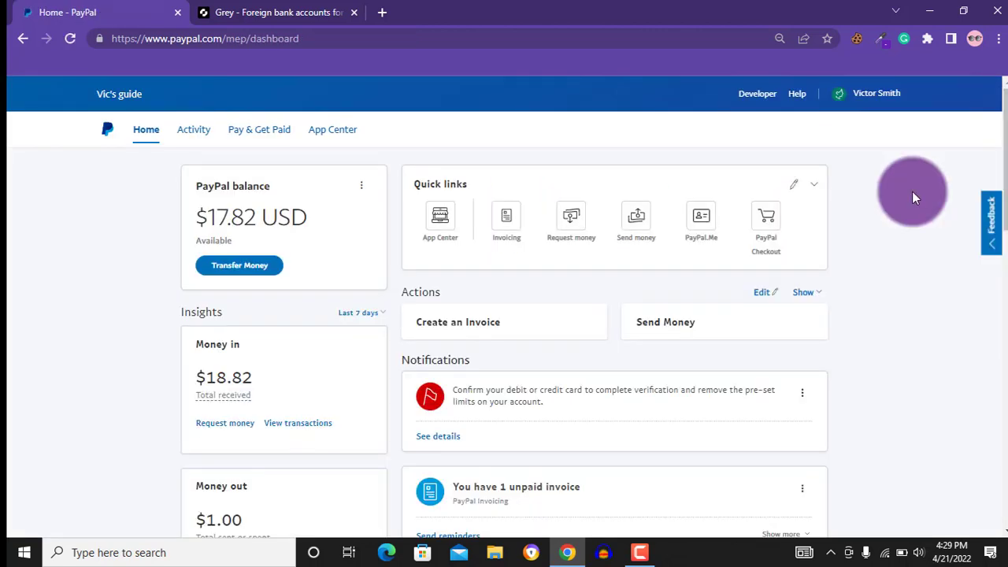
pyautogui.click(875, 93)
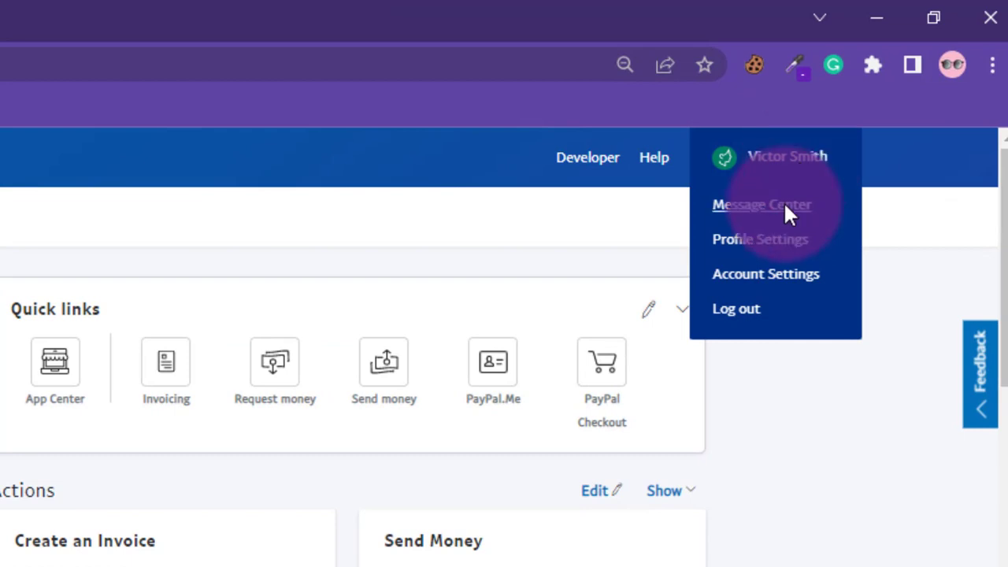
pyautogui.moveTo(775, 274)
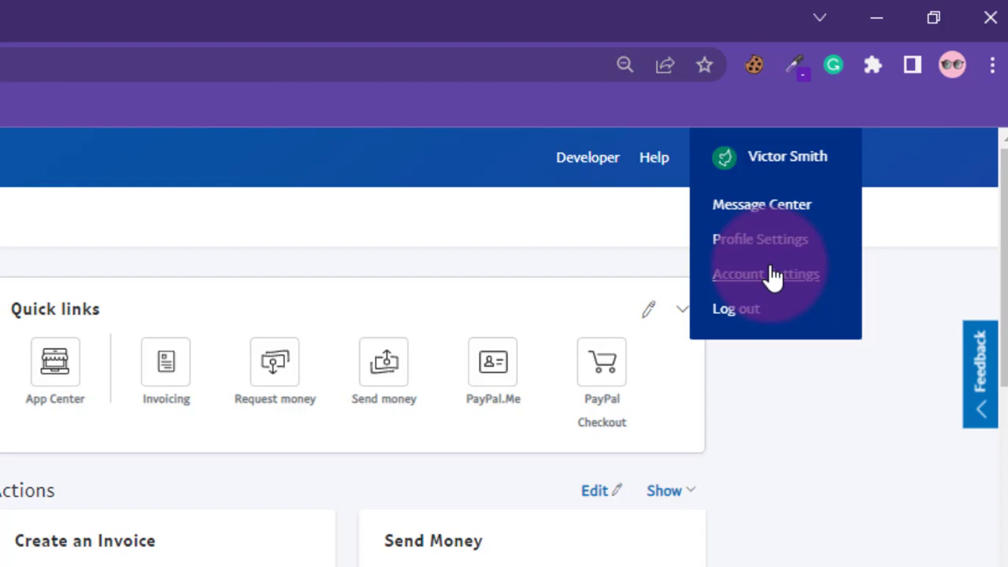
pyautogui.click(766, 274)
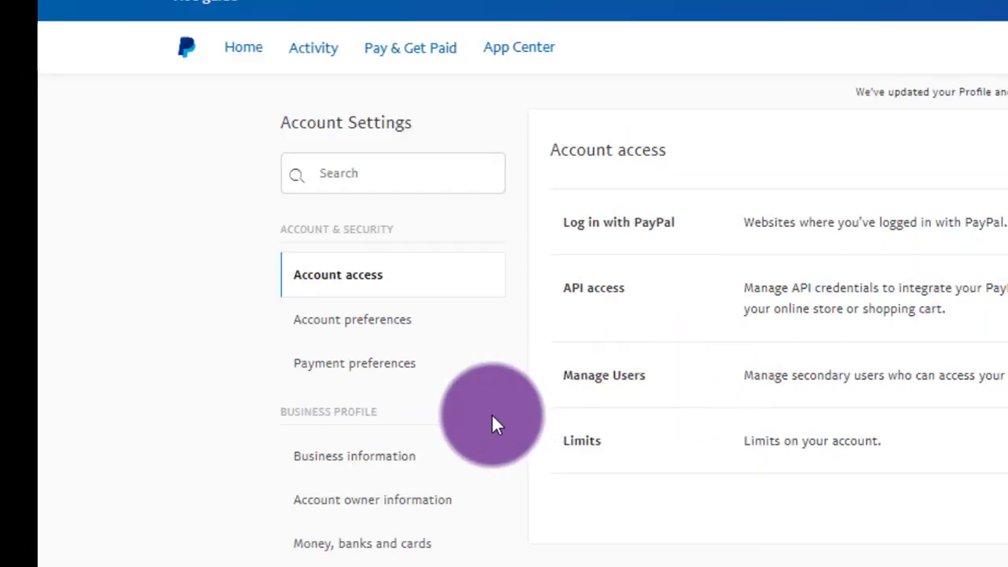
pyautogui.moveTo(391, 543)
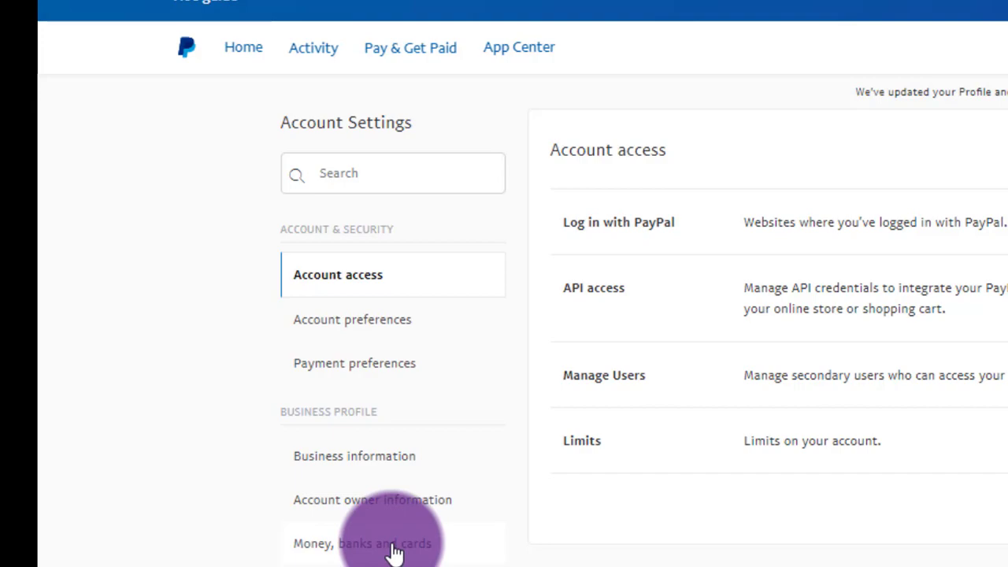
# Start linking a new bank from the Money, banks and cards section
pyautogui.click(359, 541)
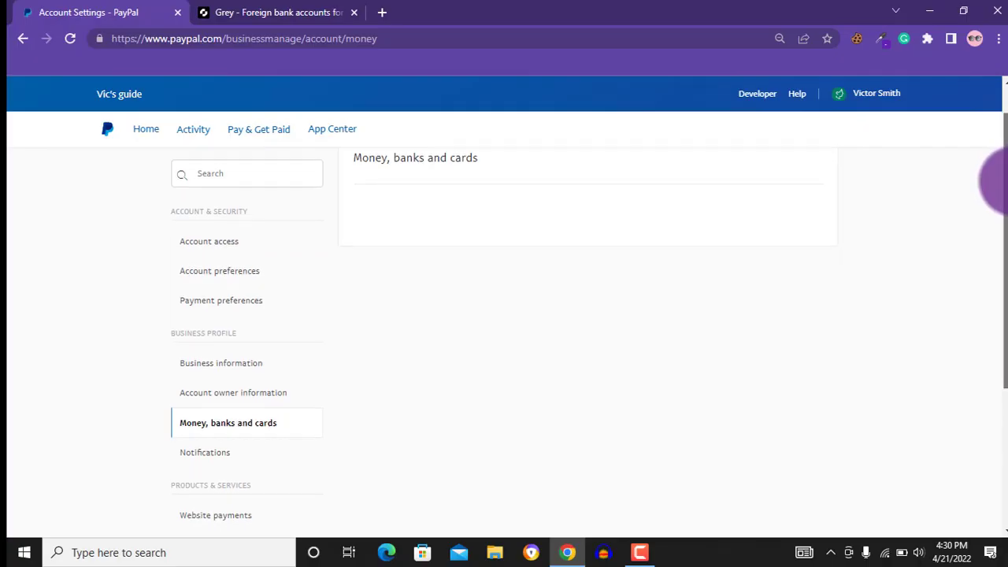
pyautogui.scroll(-3)
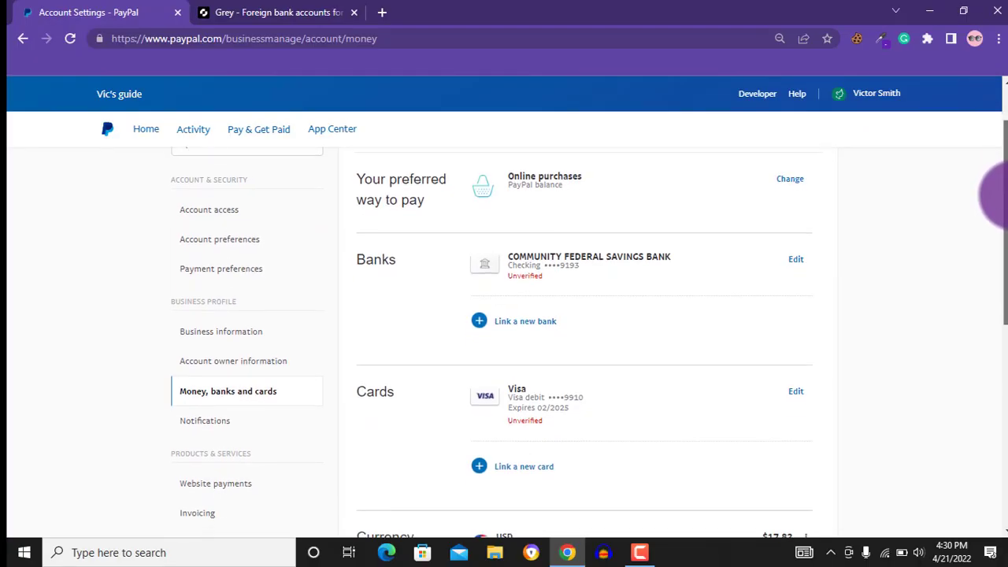
pyautogui.scroll(-3)
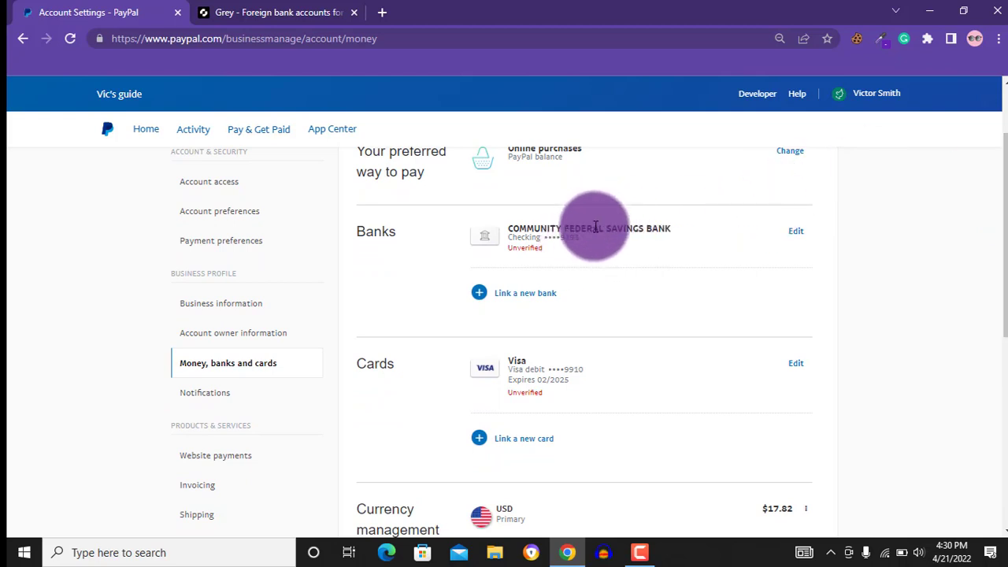
pyautogui.moveTo(520, 299)
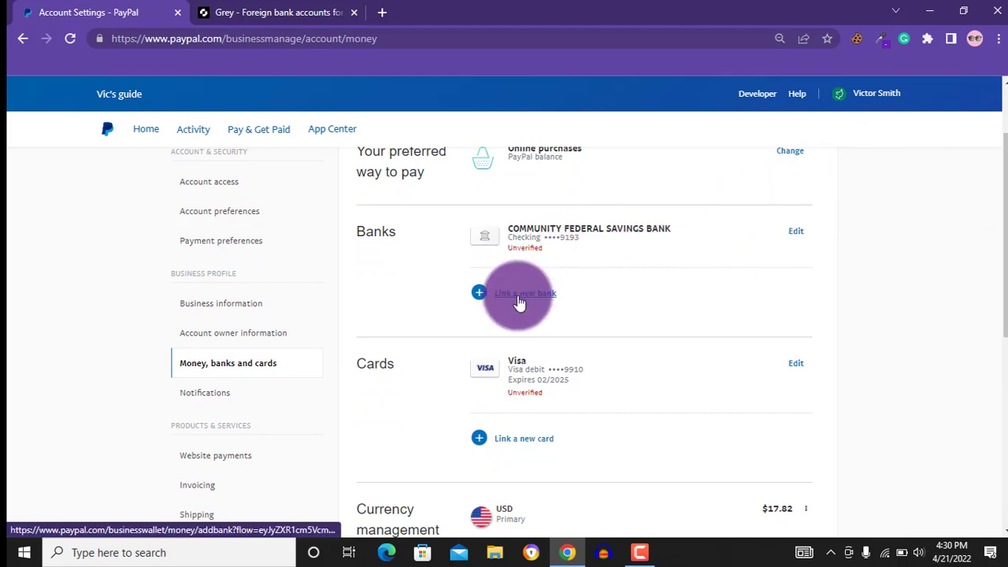
pyautogui.click(525, 293)
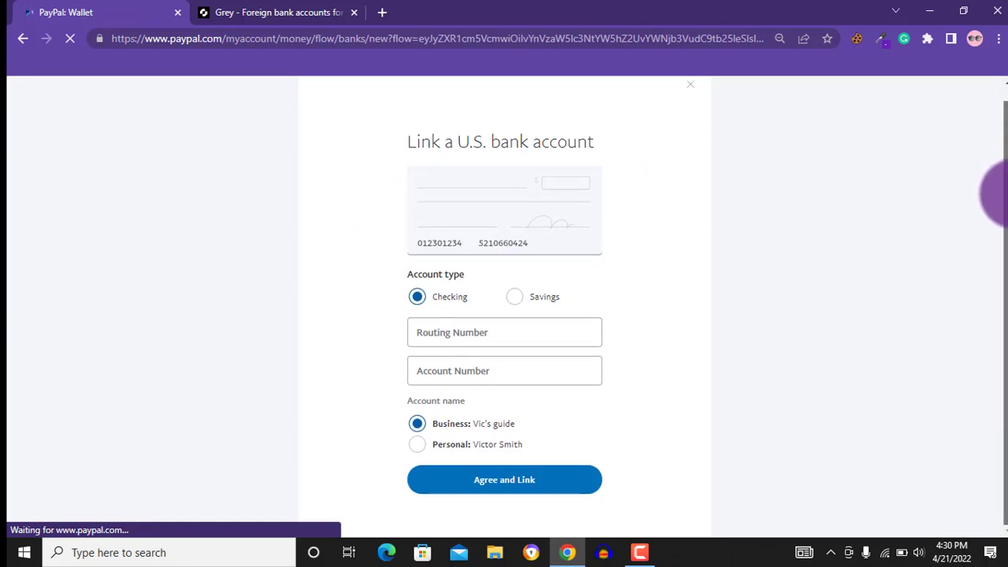
pyautogui.moveTo(311, 292)
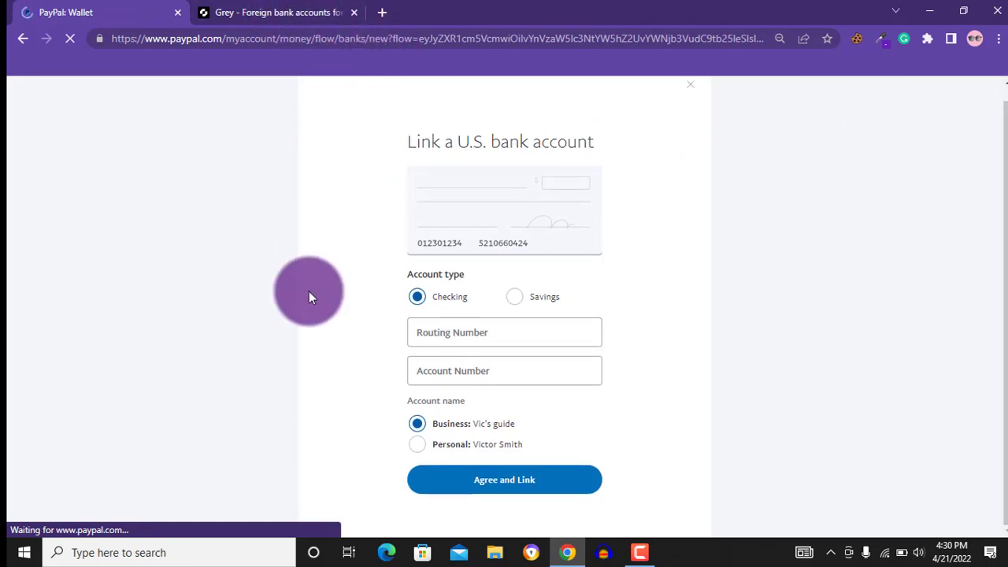
# Copy Grey's ACH routing number 026073150 into PayPal's Routing Number field, then grab the account number
pyautogui.click(504, 370)
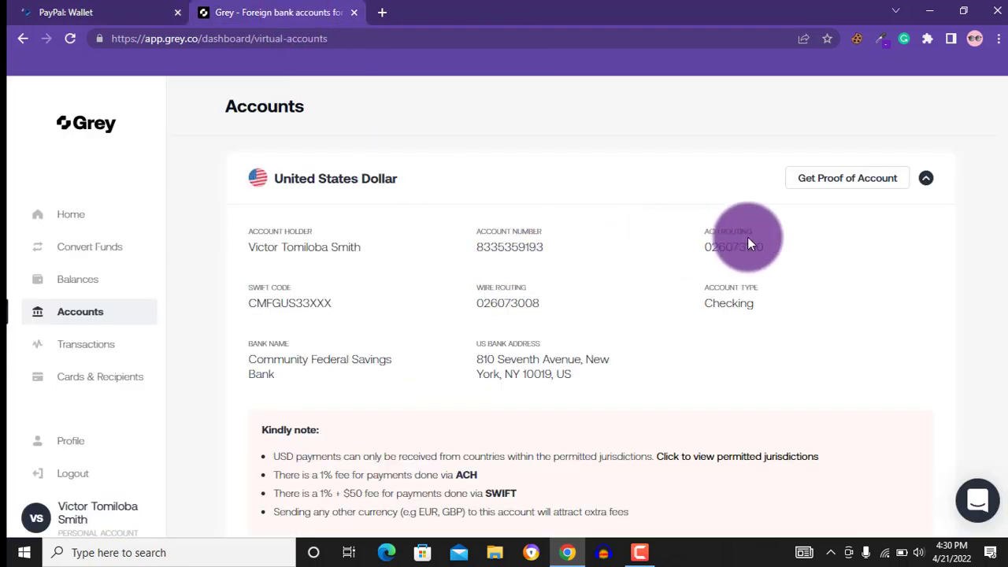
pyautogui.moveTo(706, 256)
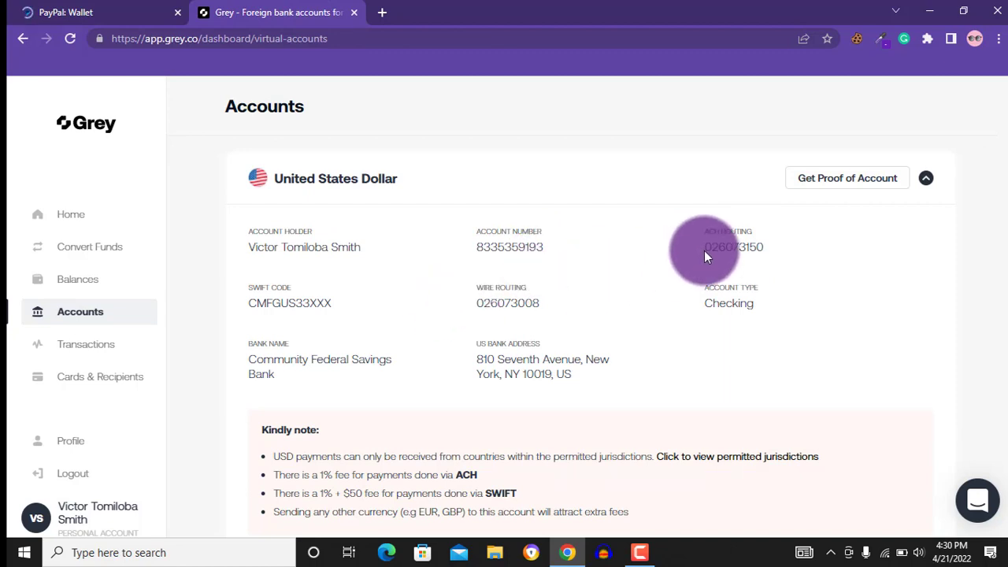
pyautogui.doubleClick(734, 246)
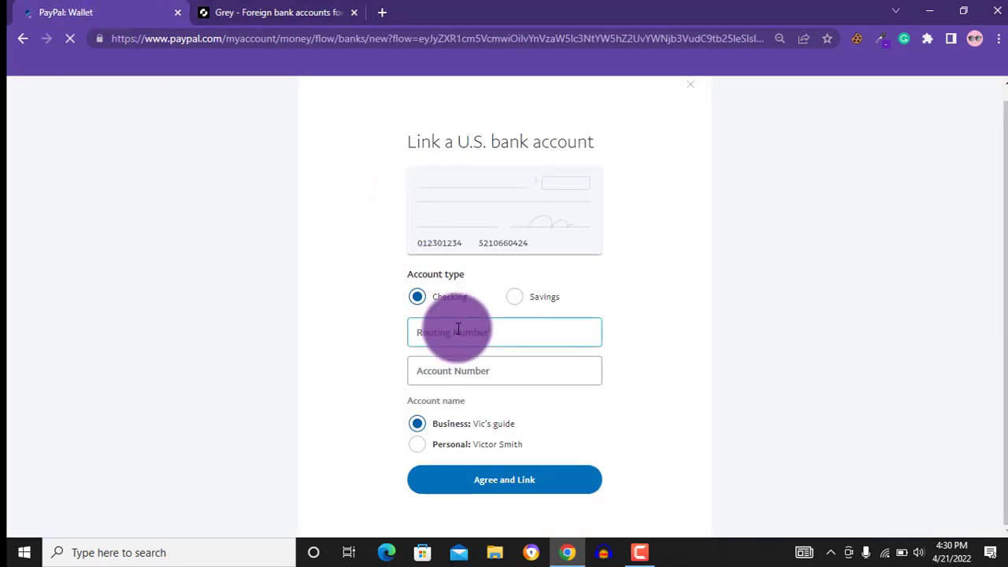
pyautogui.write('026073150')
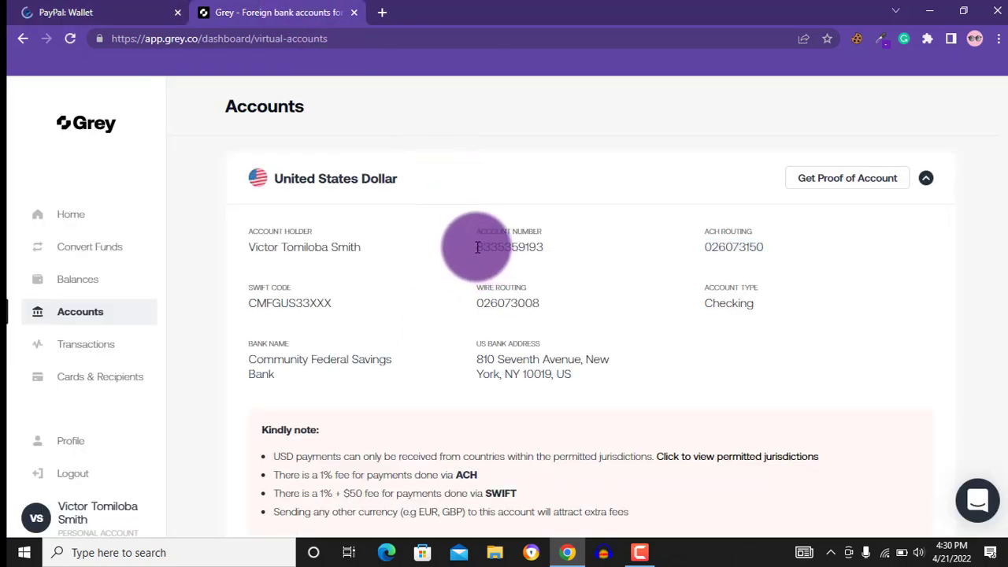
pyautogui.rightClick(507, 247)
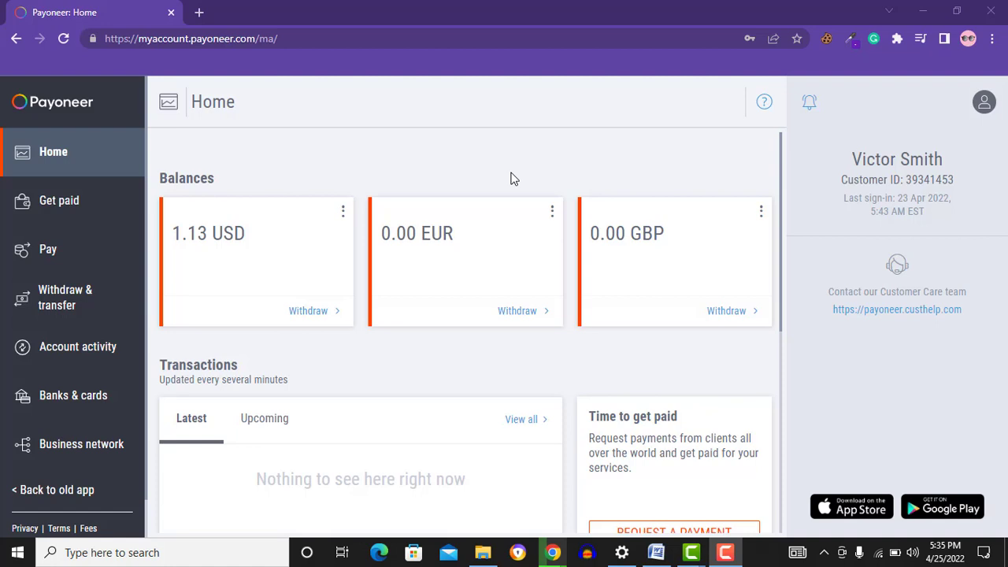
pyautogui.moveTo(356, 251)
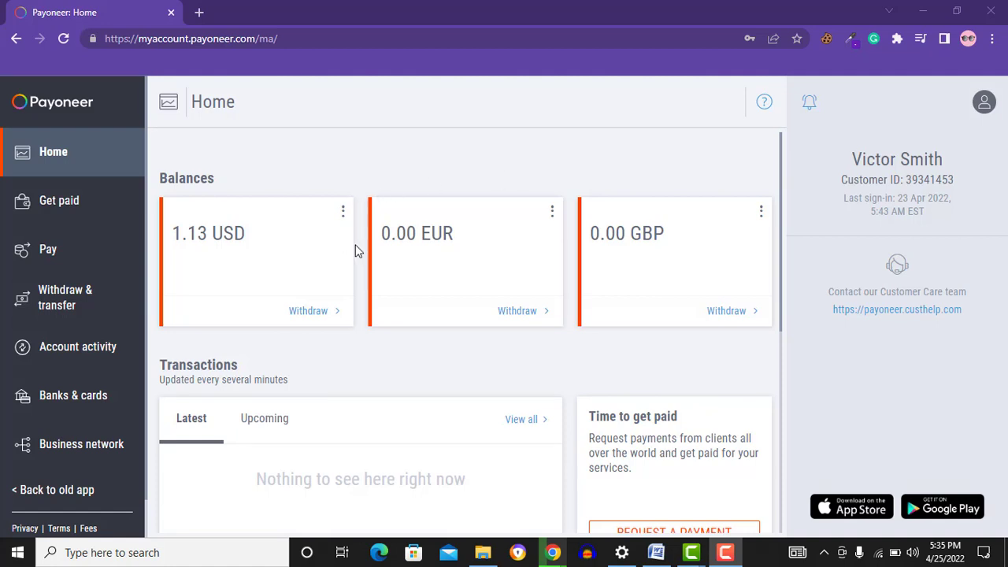
# View Payoneer's USD receiving account details and copy its routing and account numbers
pyautogui.click(342, 211)
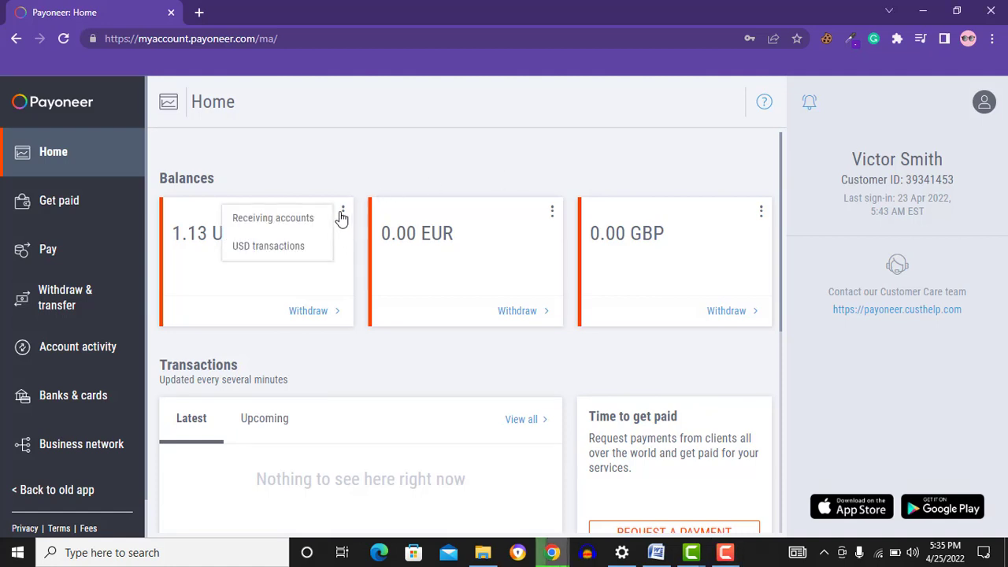
pyautogui.moveTo(293, 227)
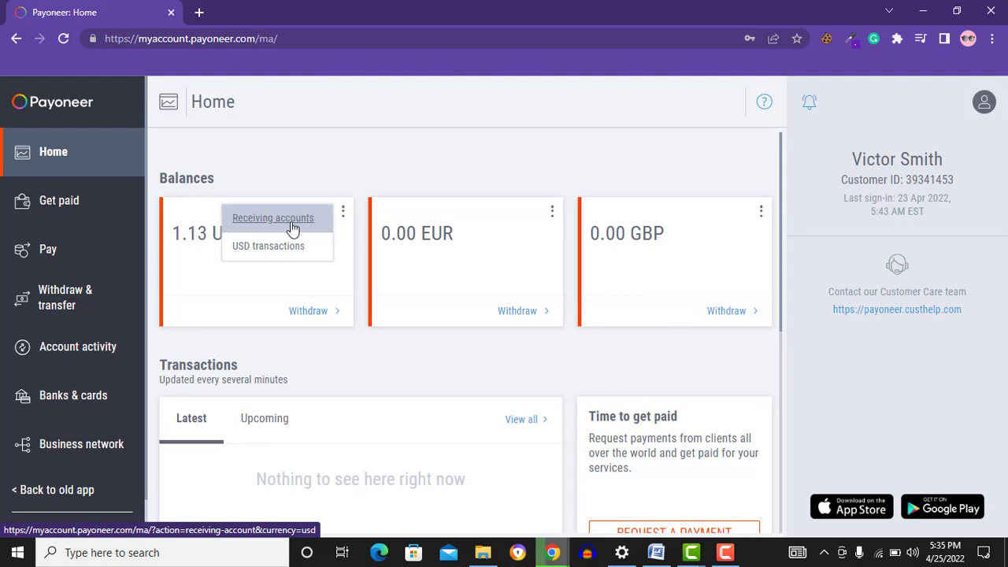
pyautogui.click(273, 217)
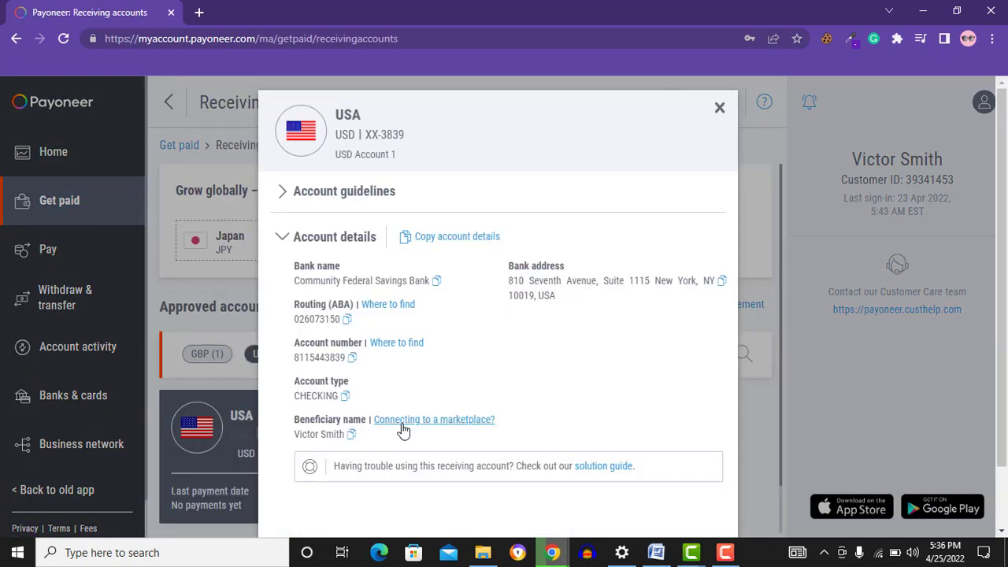
pyautogui.moveTo(346, 321)
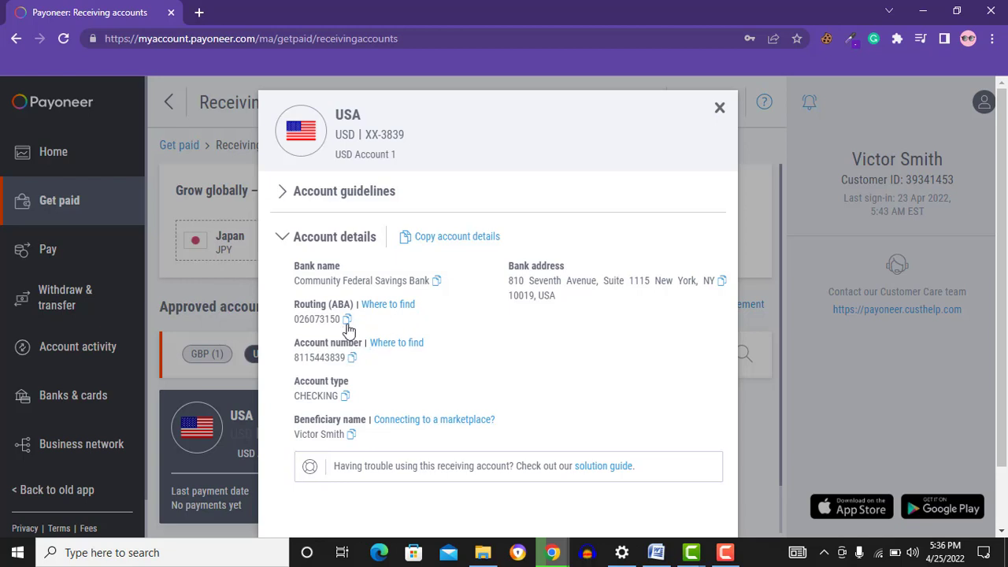
pyautogui.click(359, 319)
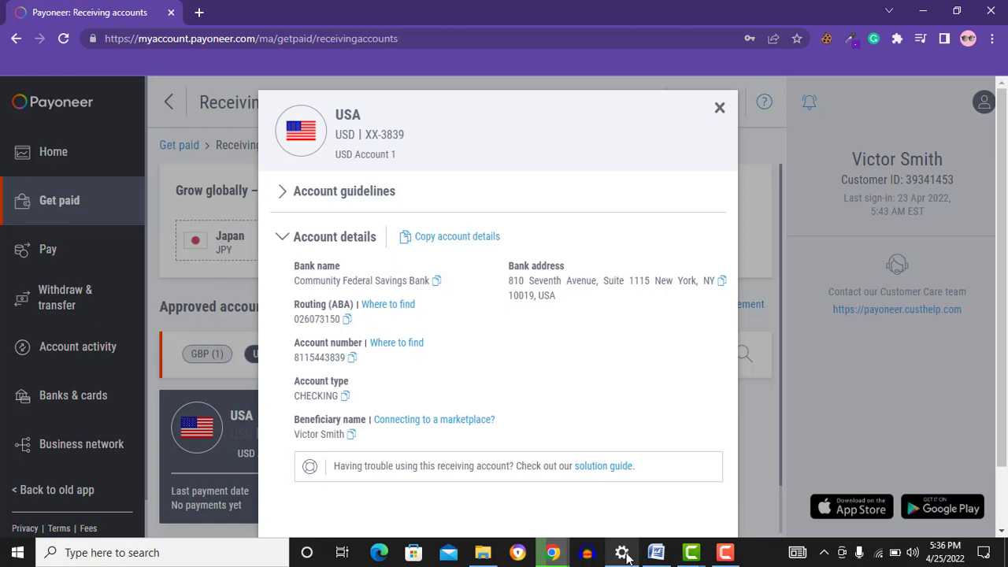
pyautogui.moveTo(345, 410)
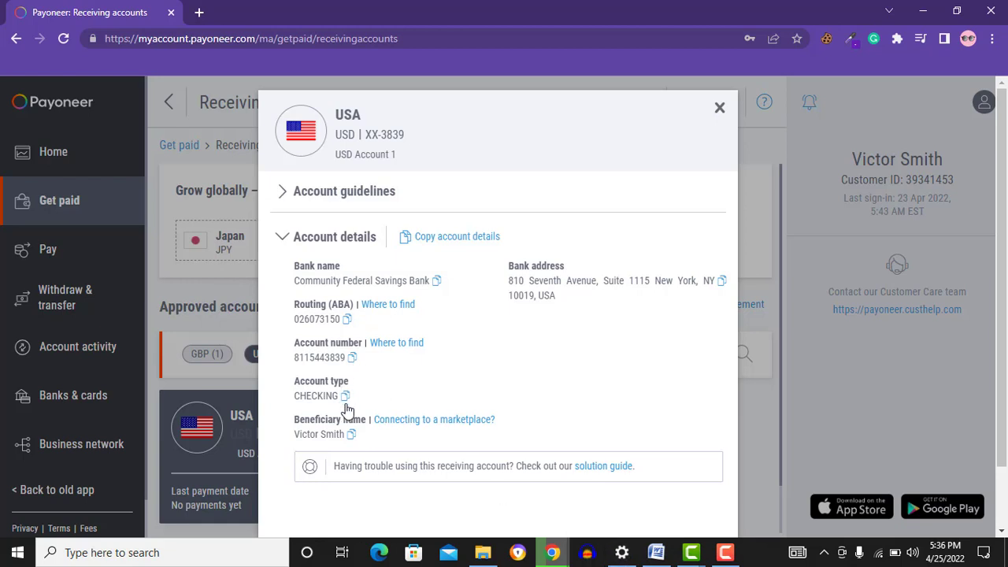
pyautogui.click(356, 358)
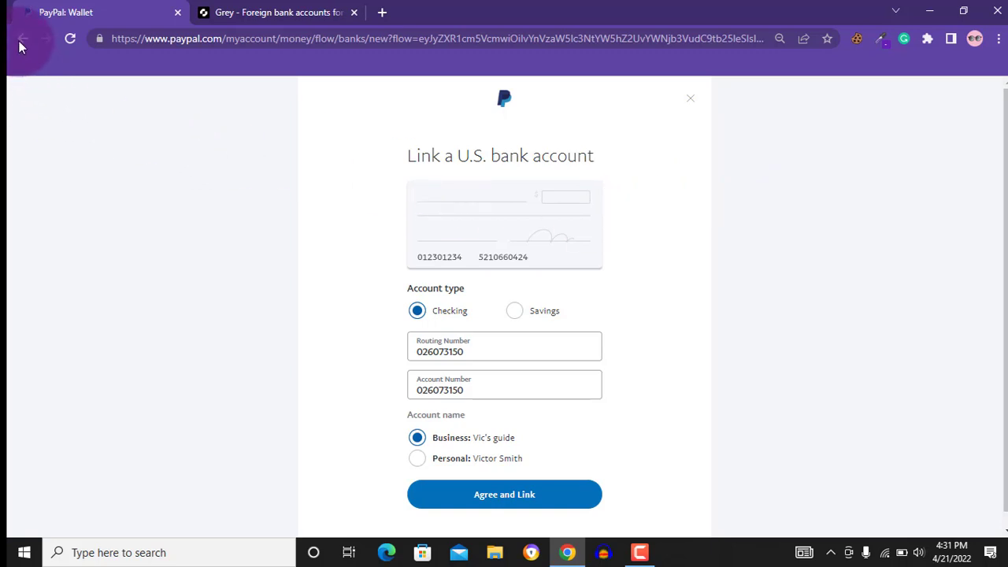
# Submit the checking account's routing and account numbers with Agree and Link
pyautogui.click(24, 37)
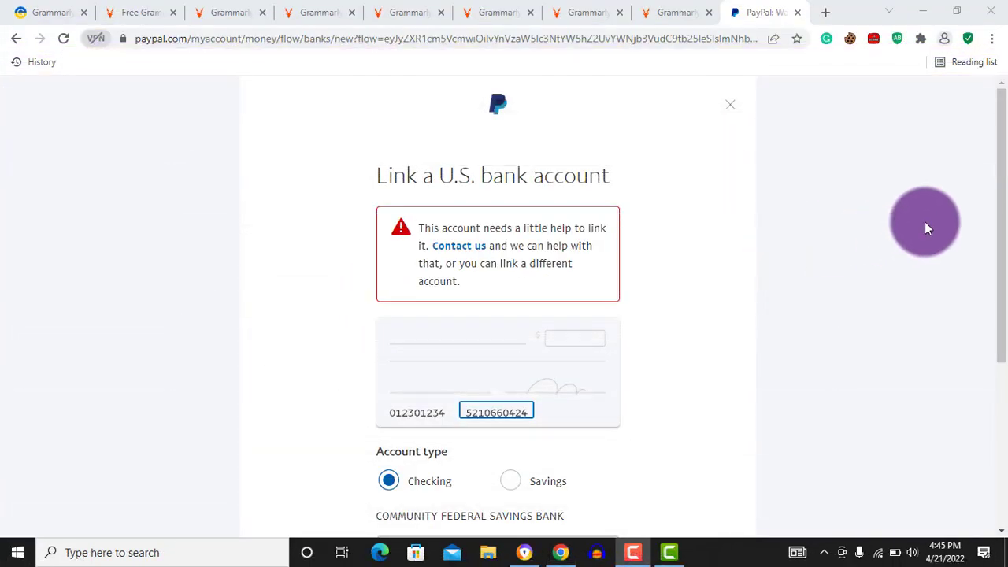
# Review the 'account needs help to link' warning and the entered Community Federal Savings Bank details
pyautogui.scroll(-3)
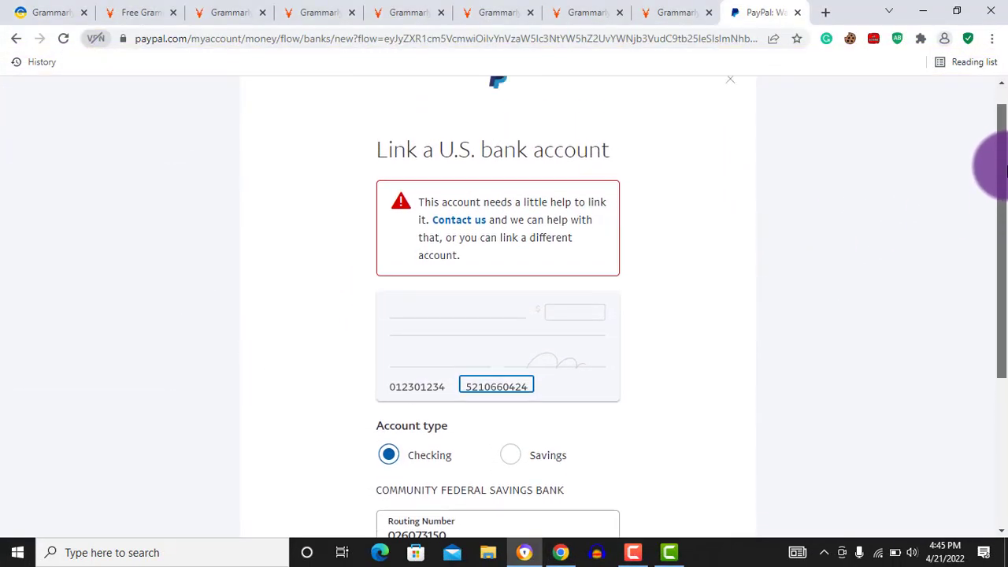
pyautogui.scroll(3)
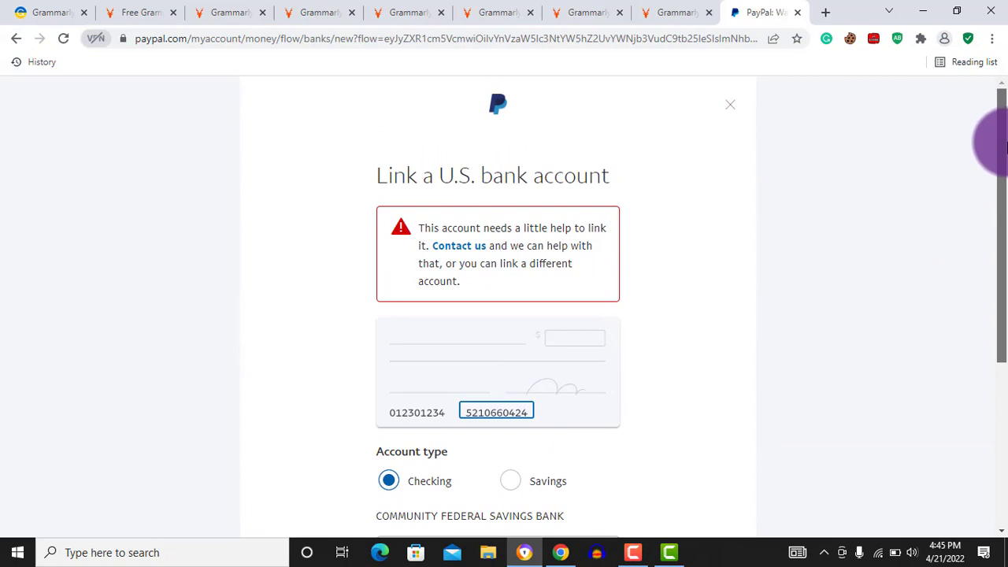
pyautogui.scroll(-3)
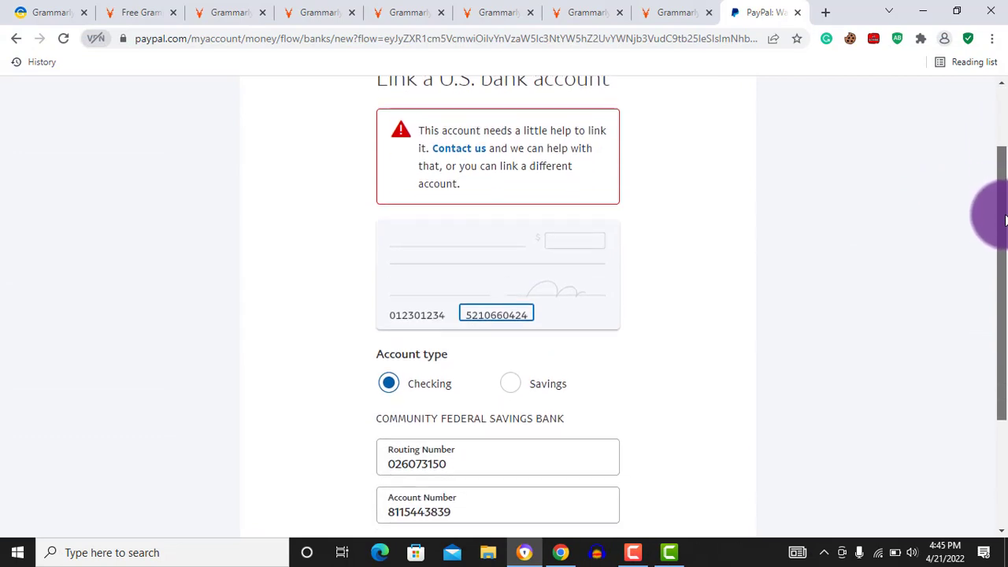
pyautogui.scroll(-3)
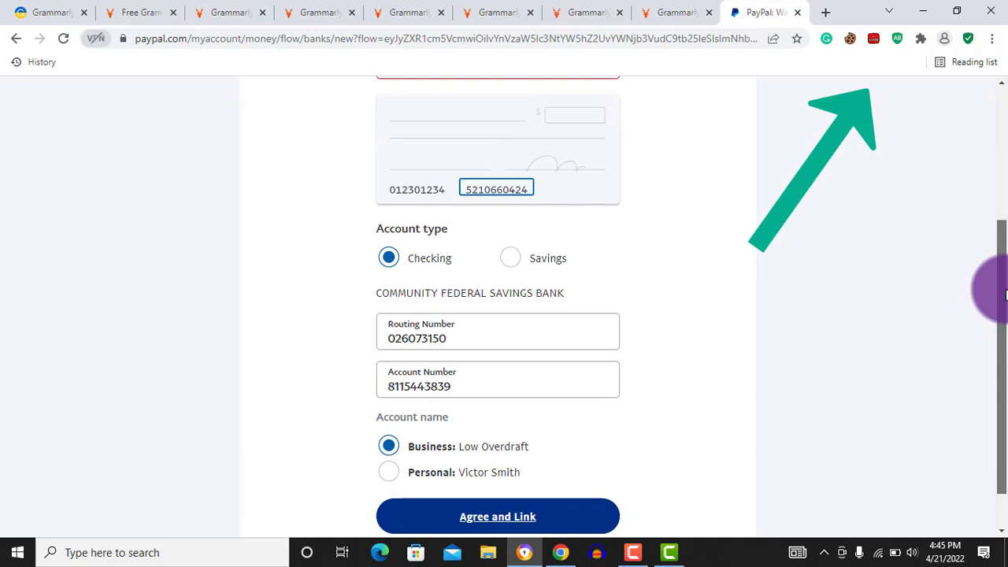
pyautogui.scroll(-3)
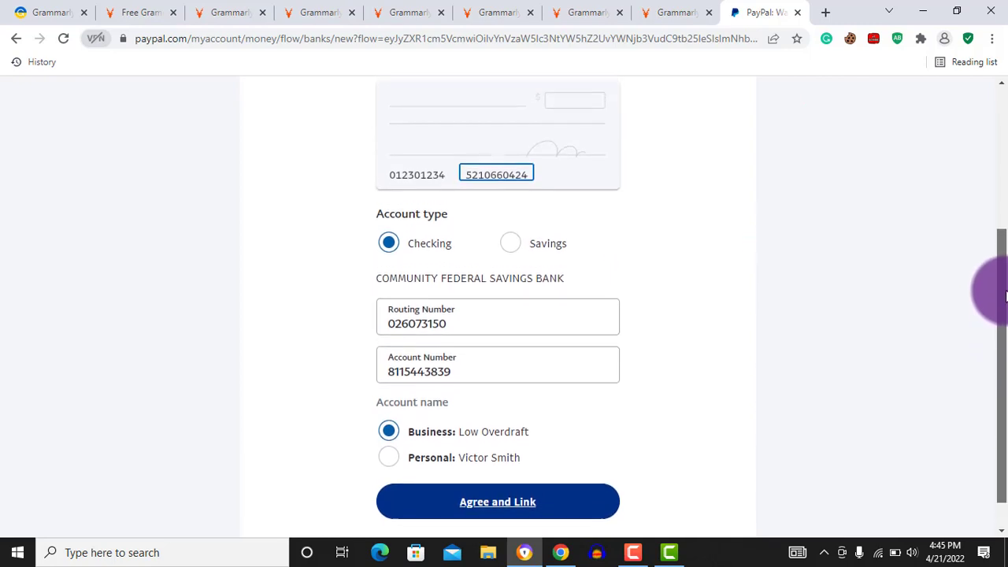
pyautogui.scroll(3)
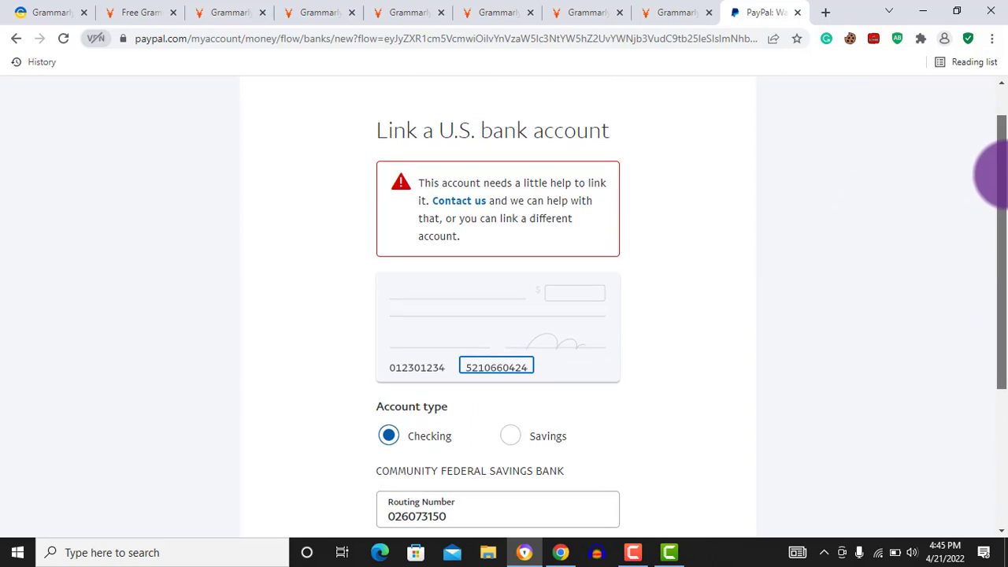
pyautogui.scroll(-3)
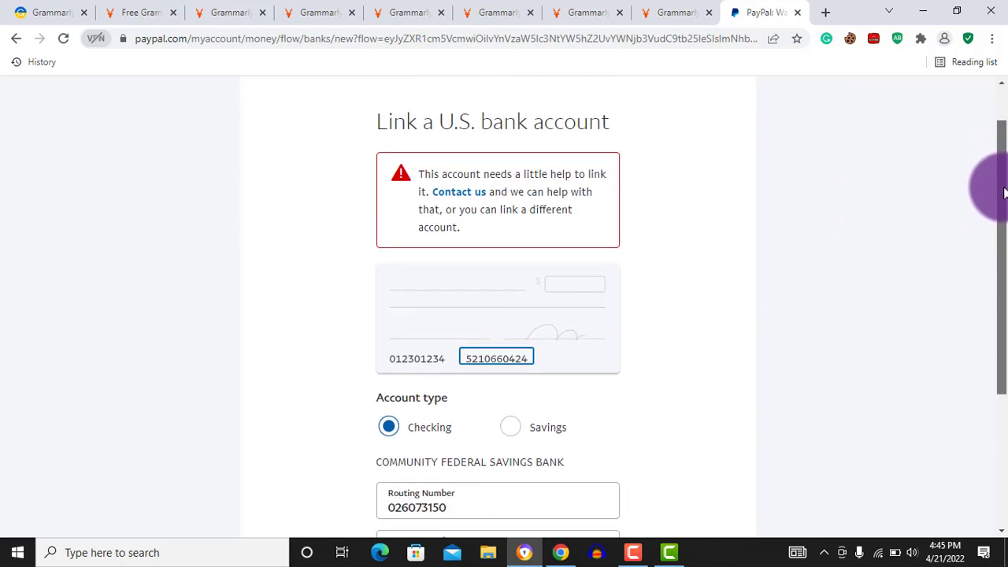
pyautogui.scroll(-3)
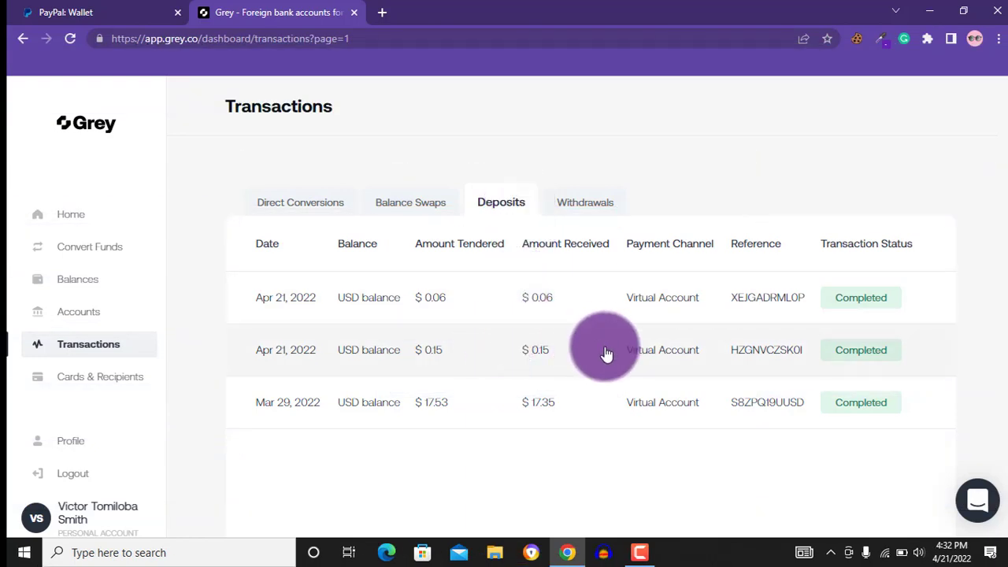
pyautogui.moveTo(469, 297)
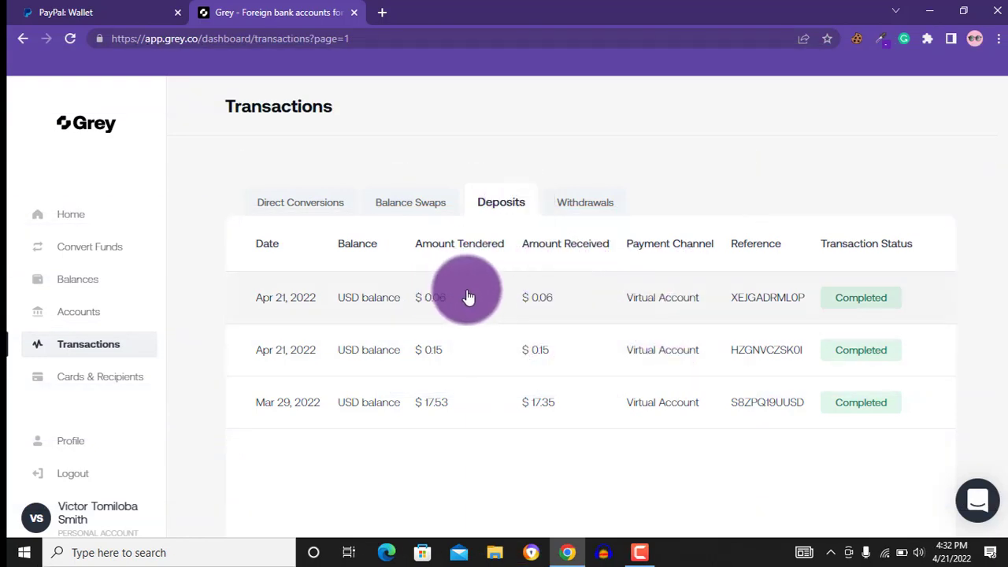
# Return to PayPal's Money, banks and cards settings after checking Grey's $0.06 and $0.15 deposits
pyautogui.click(103, 12)
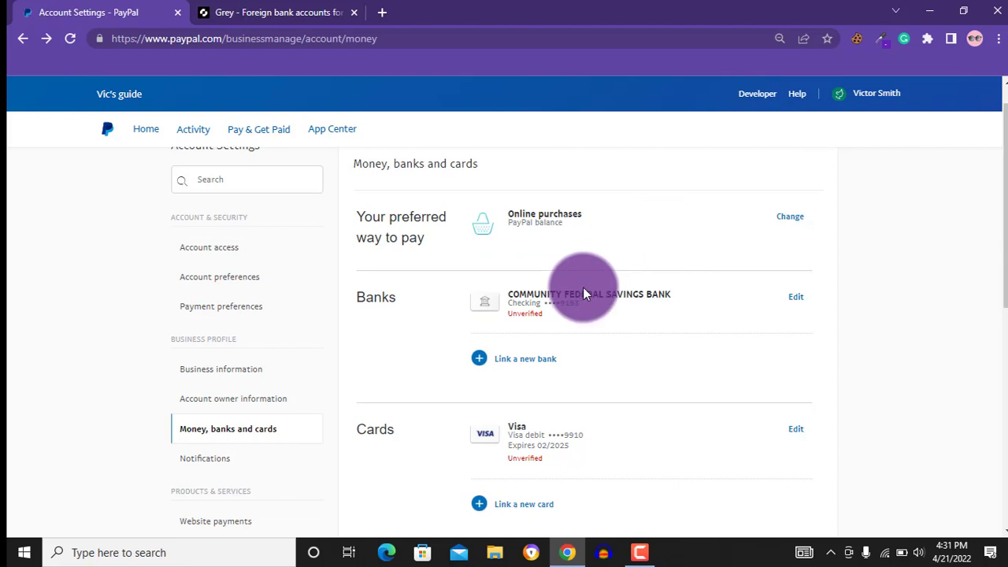
# View the unverified Community Federal Savings Bank account's details and choose Confirm bank
pyautogui.click(796, 297)
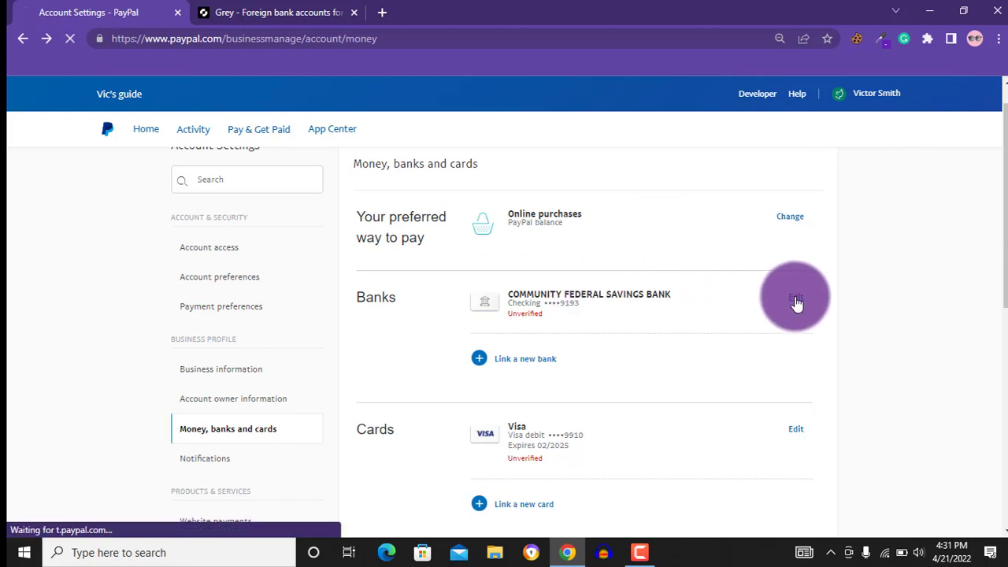
pyautogui.click(796, 296)
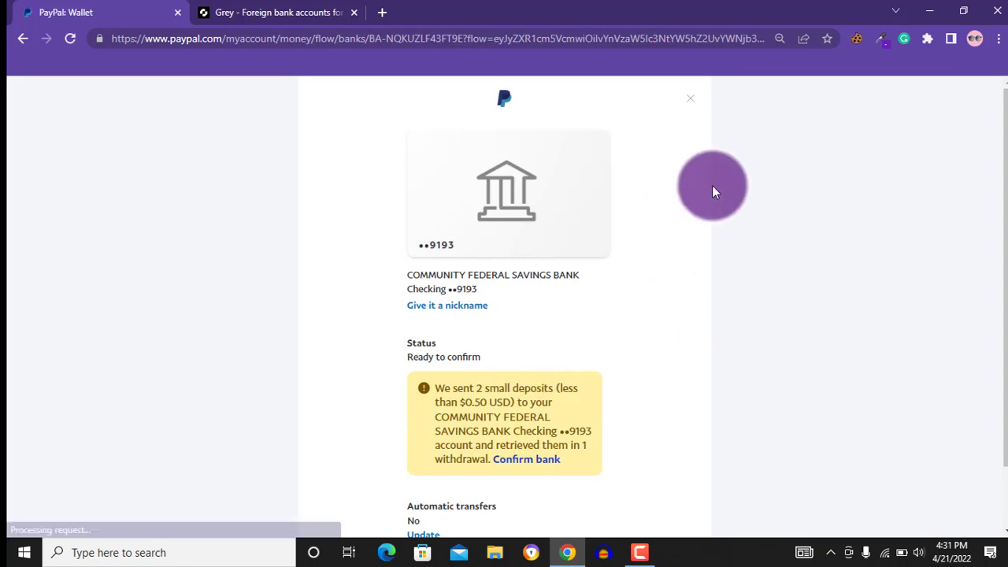
pyautogui.scroll(-3)
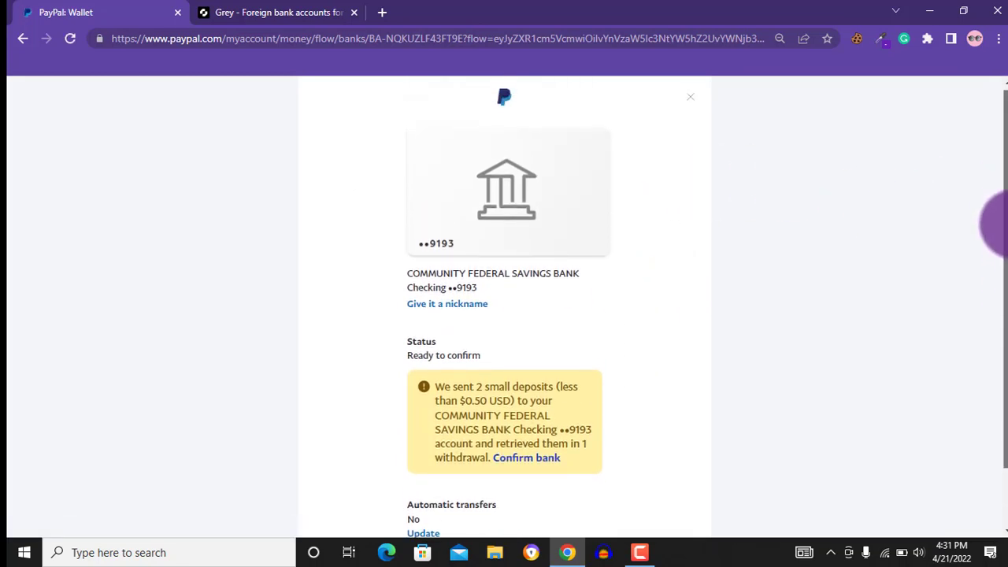
pyautogui.scroll(-3)
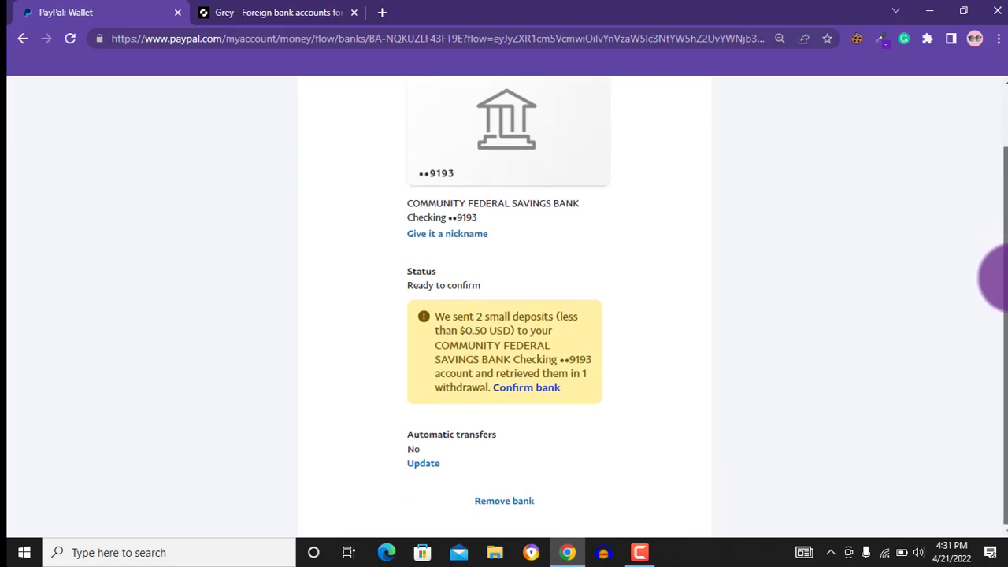
pyautogui.moveTo(485, 202)
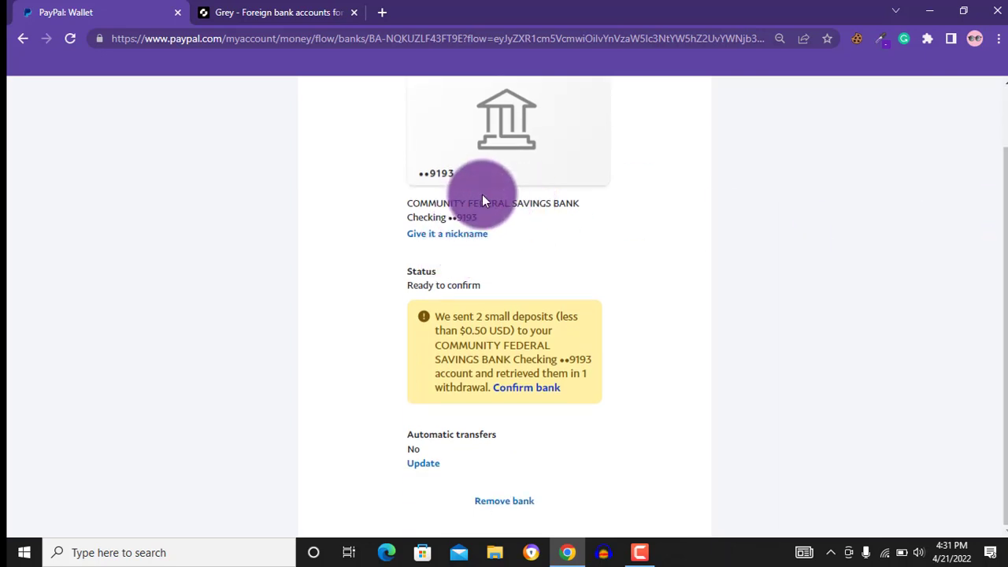
pyautogui.moveTo(526, 387)
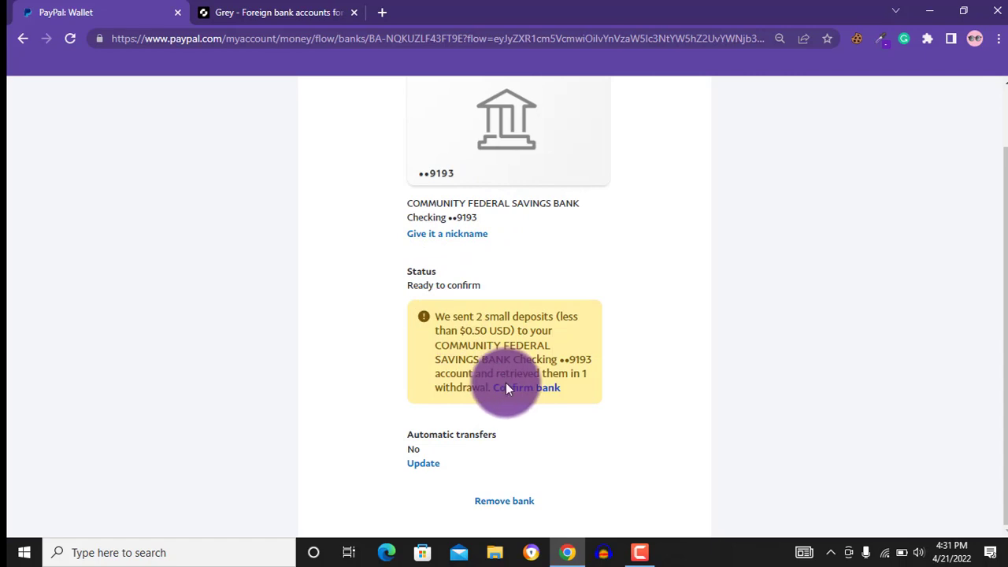
pyautogui.click(527, 388)
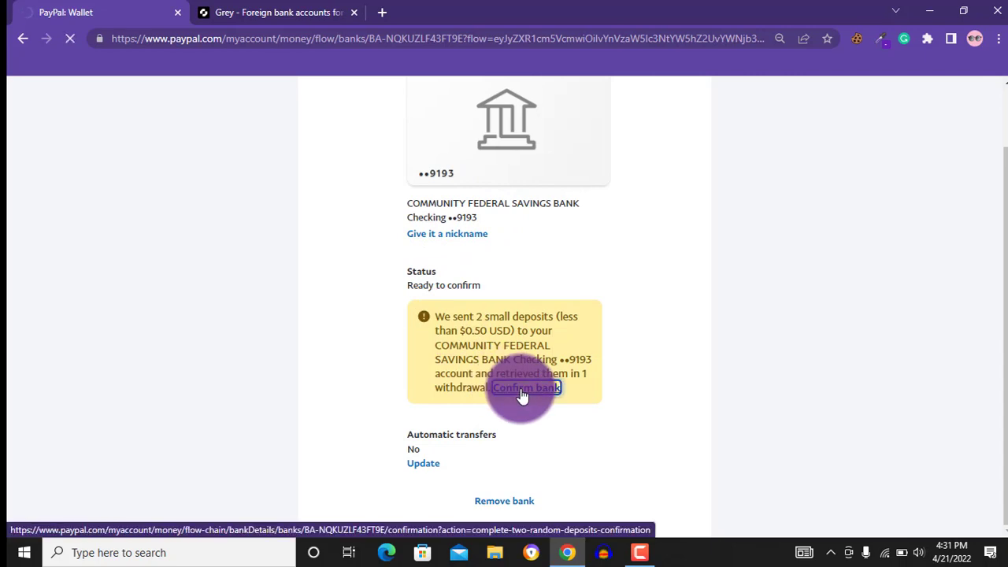
# Load the Confirm your bank form asking for the two deposit amounts
pyautogui.click(526, 387)
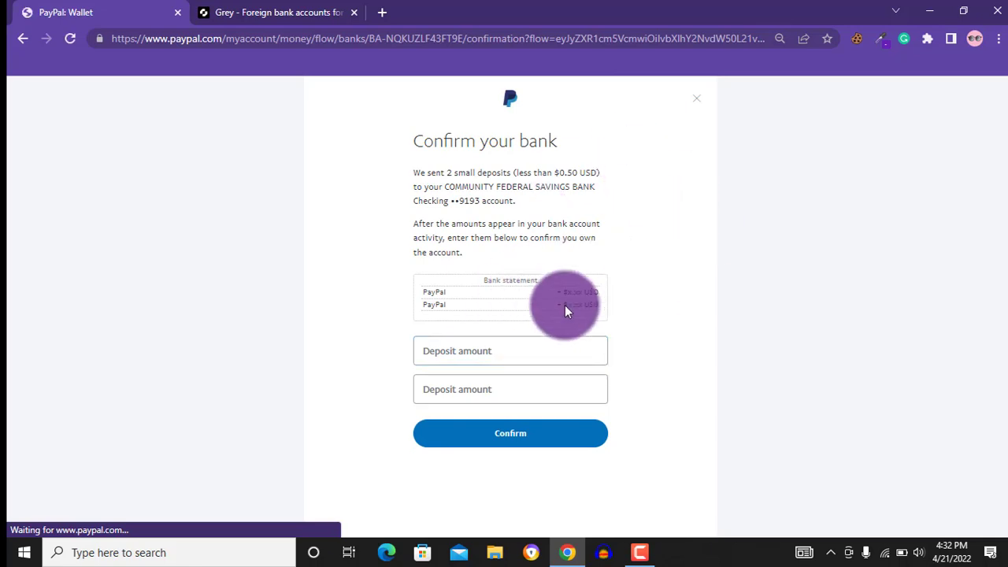
pyautogui.click(511, 350)
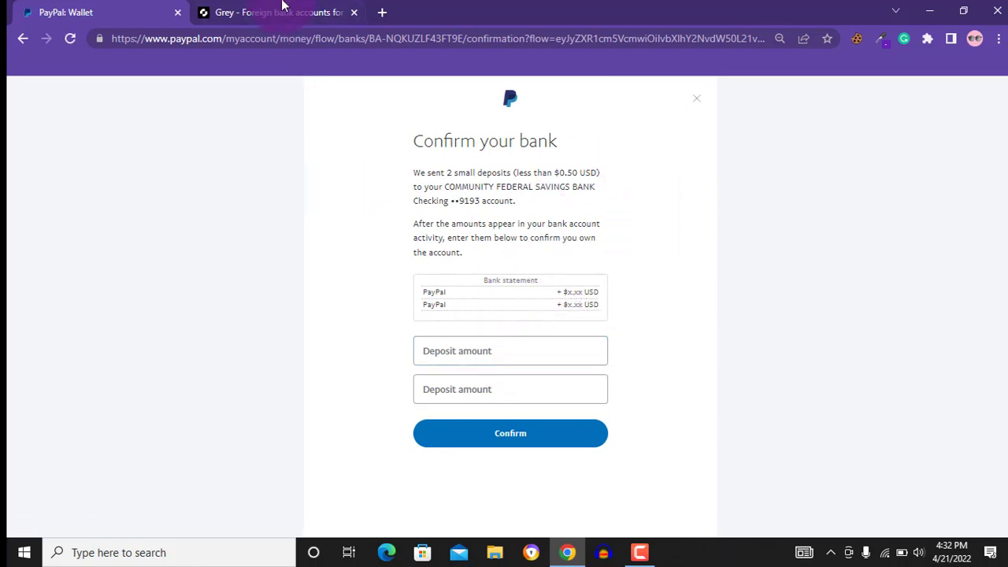
# Check Grey's Deposits for the $0.06 and $0.15 Apr 21 amounts, then return to PayPal's confirmation form
pyautogui.click(284, 13)
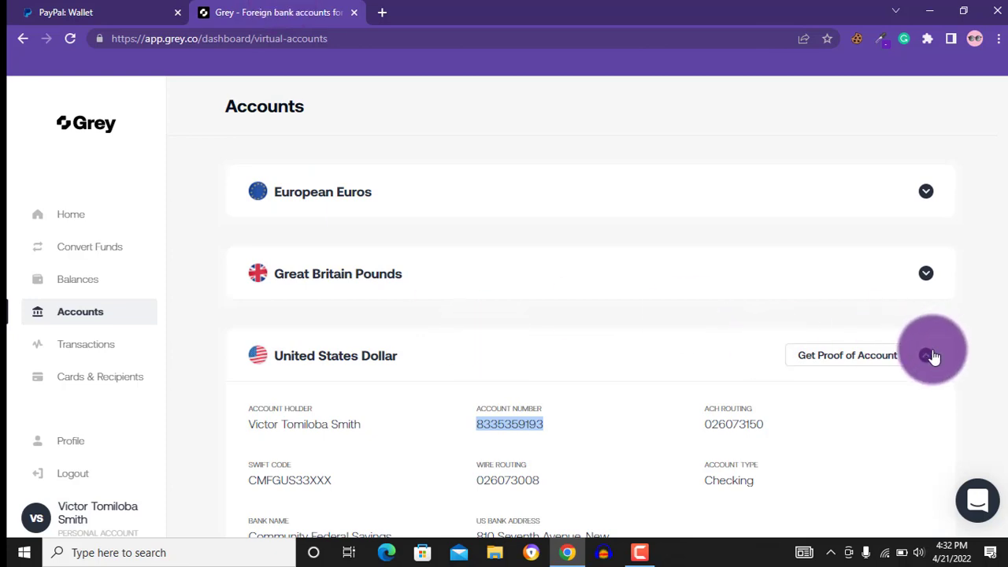
pyautogui.click(929, 353)
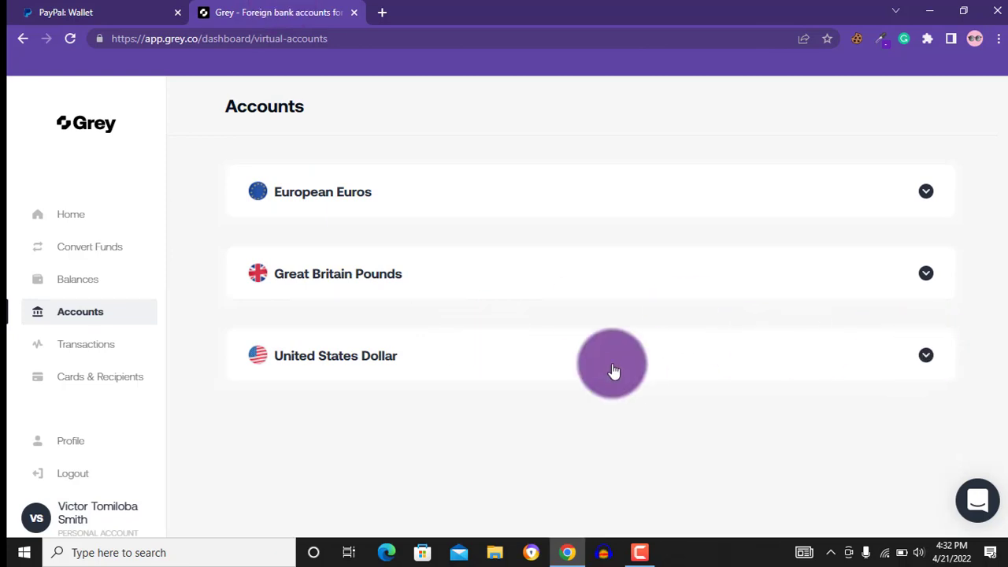
pyautogui.moveTo(96, 350)
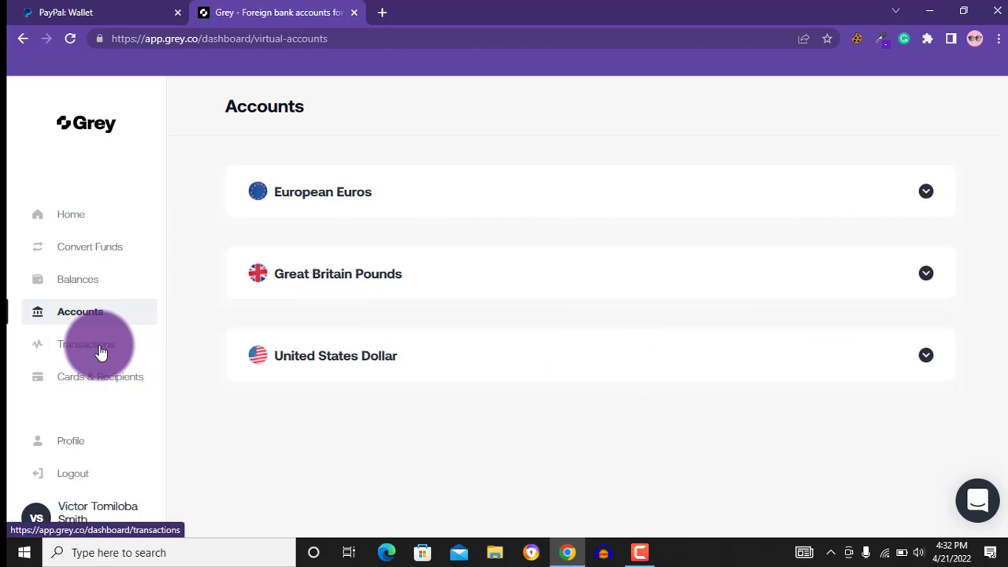
pyautogui.click(86, 344)
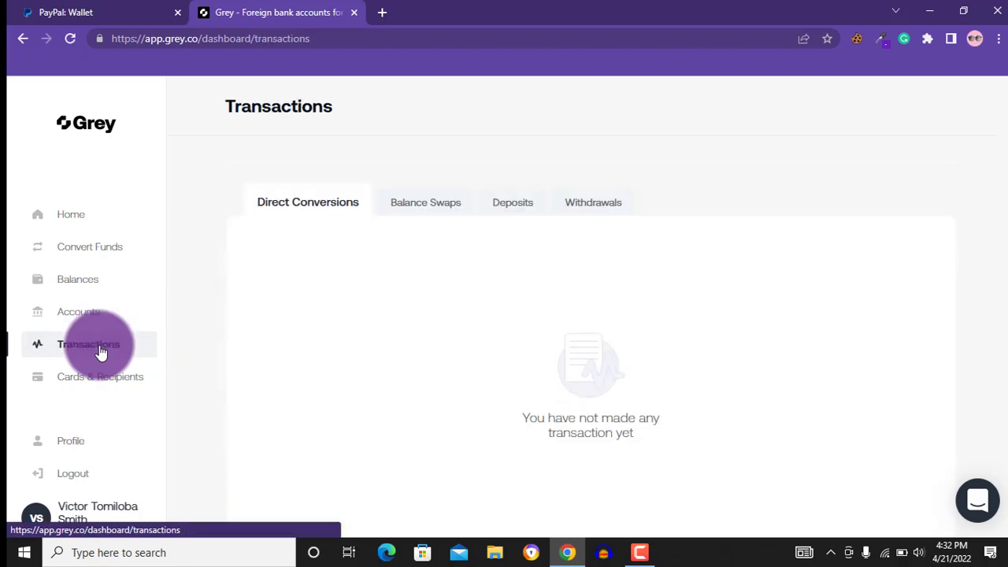
pyautogui.moveTo(517, 186)
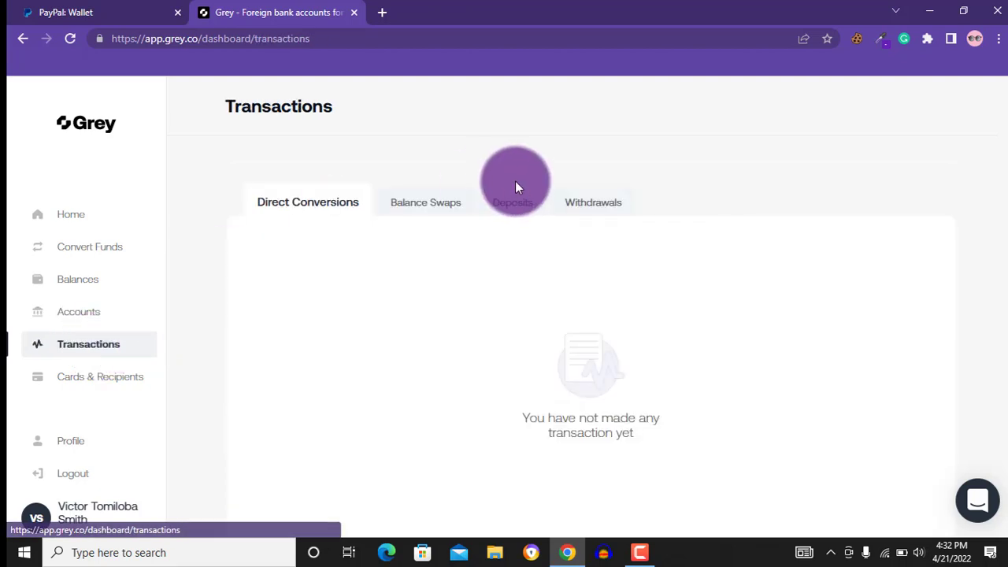
pyautogui.click(510, 202)
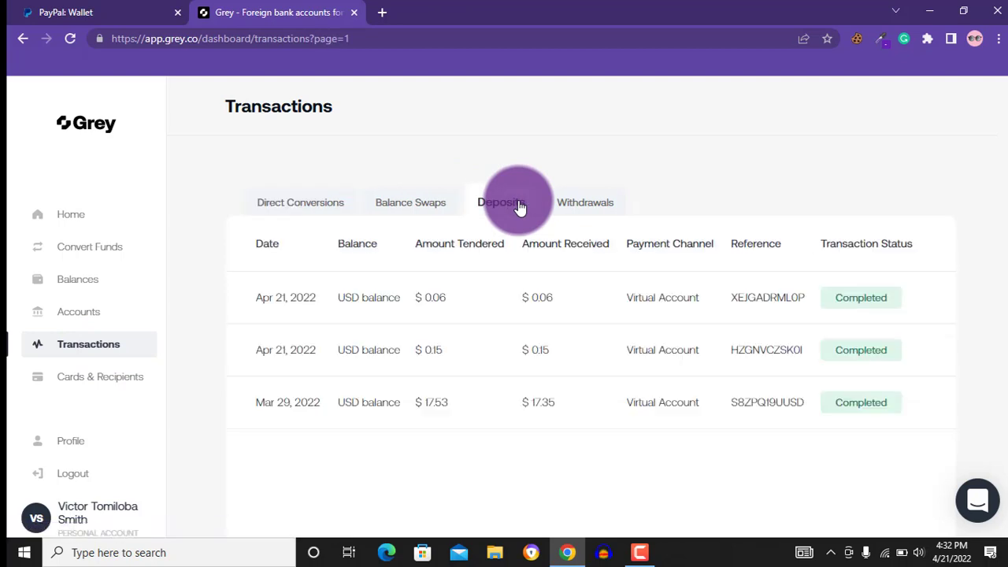
pyautogui.click(501, 202)
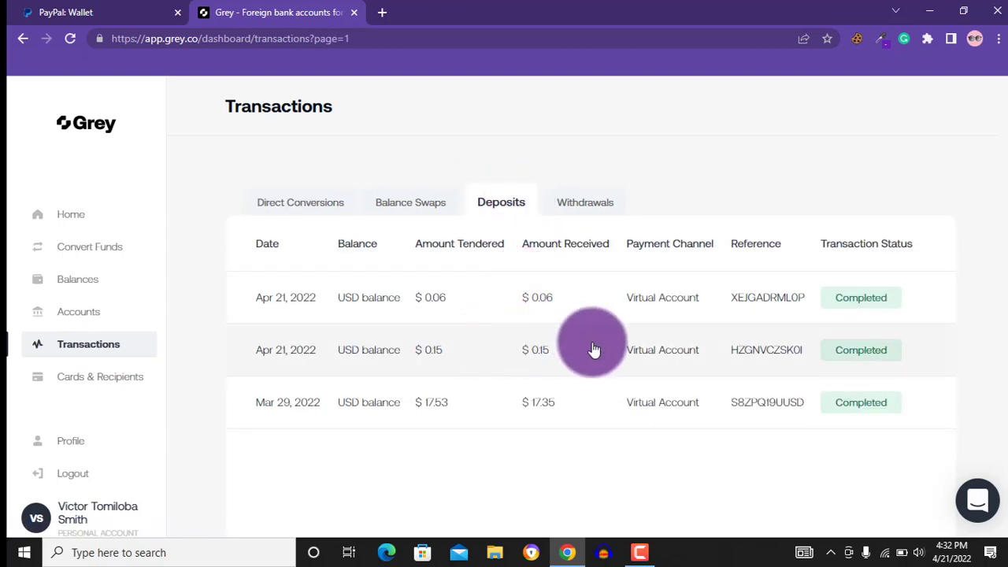
pyautogui.moveTo(444, 297)
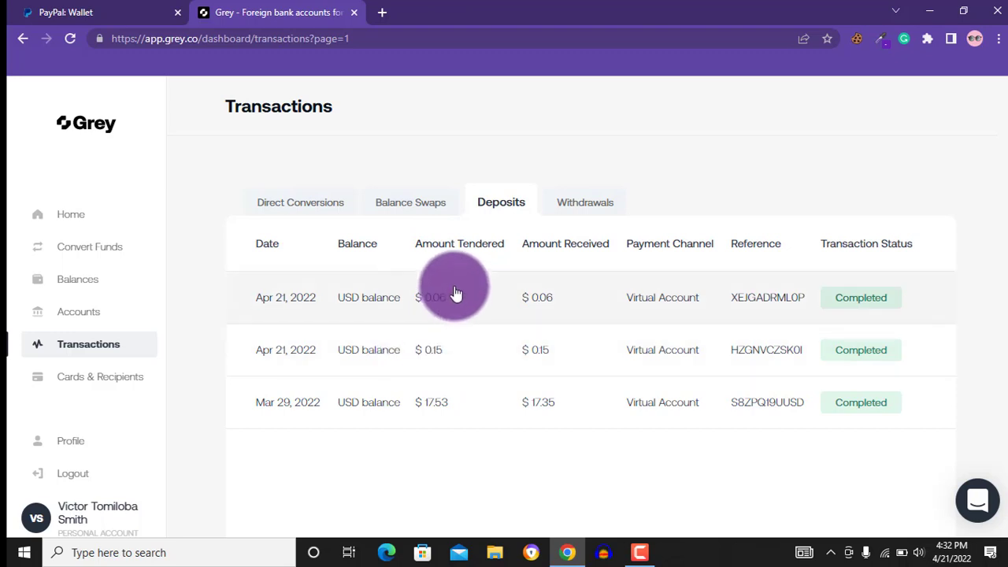
pyautogui.moveTo(484, 363)
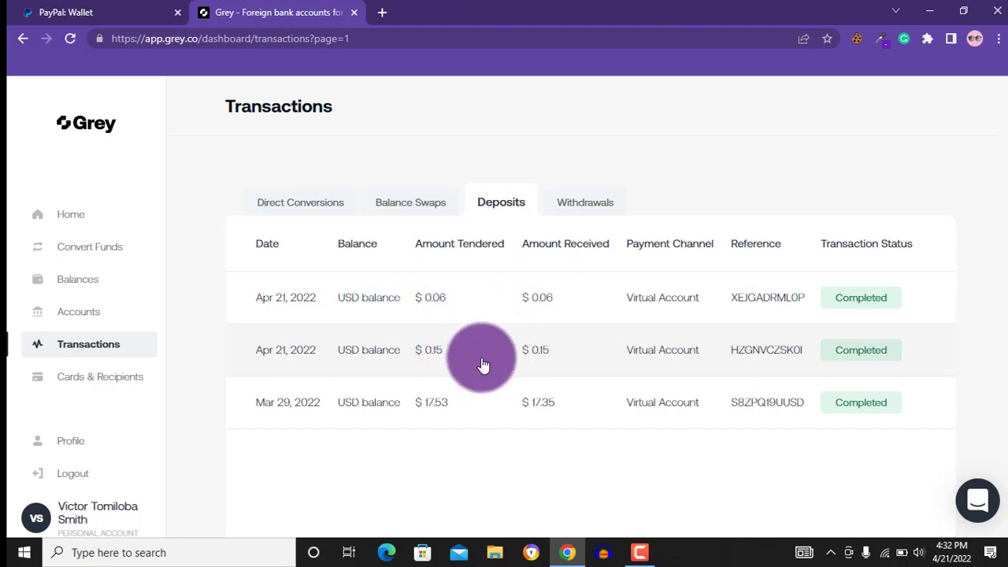
pyautogui.click(76, 12)
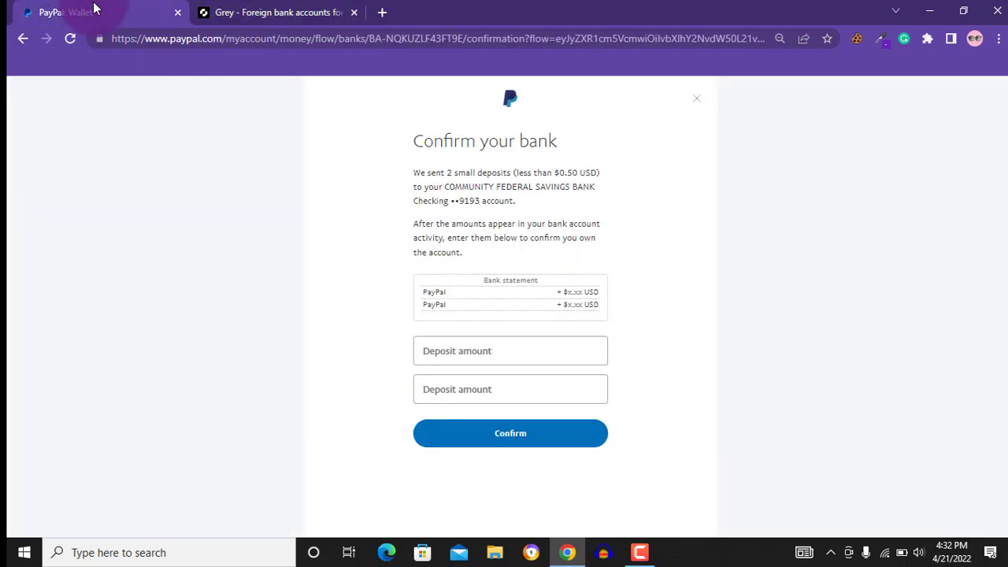
# Enter the first deposit amount 0.06 and the second deposit amount in the Confirm your bank form
pyautogui.click(510, 349)
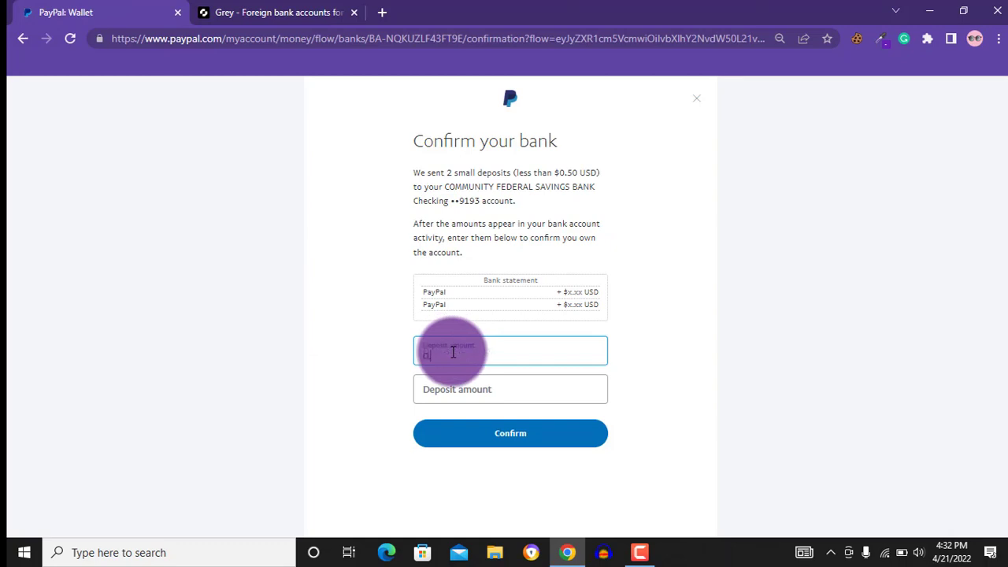
pyautogui.write('0.06')
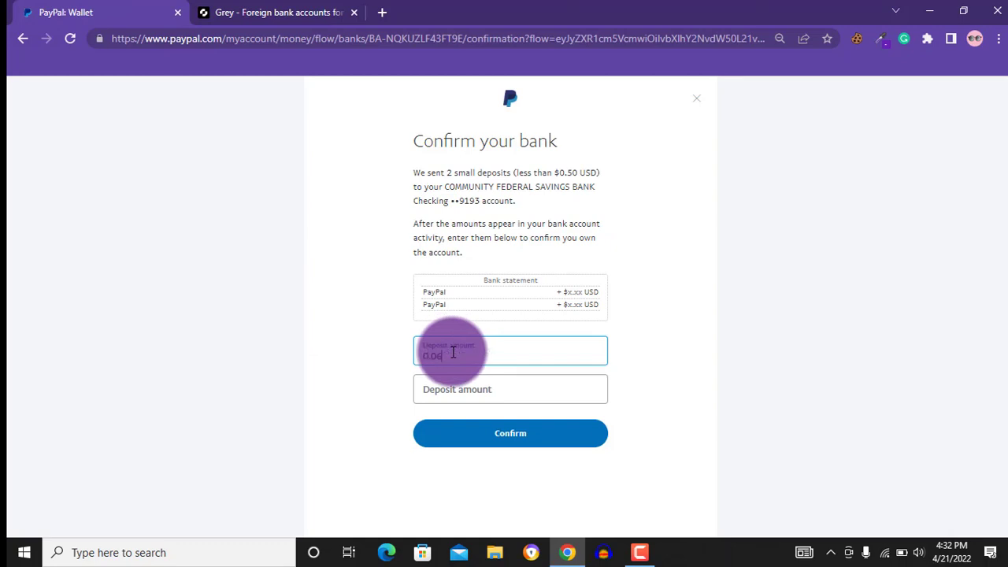
pyautogui.click(510, 389)
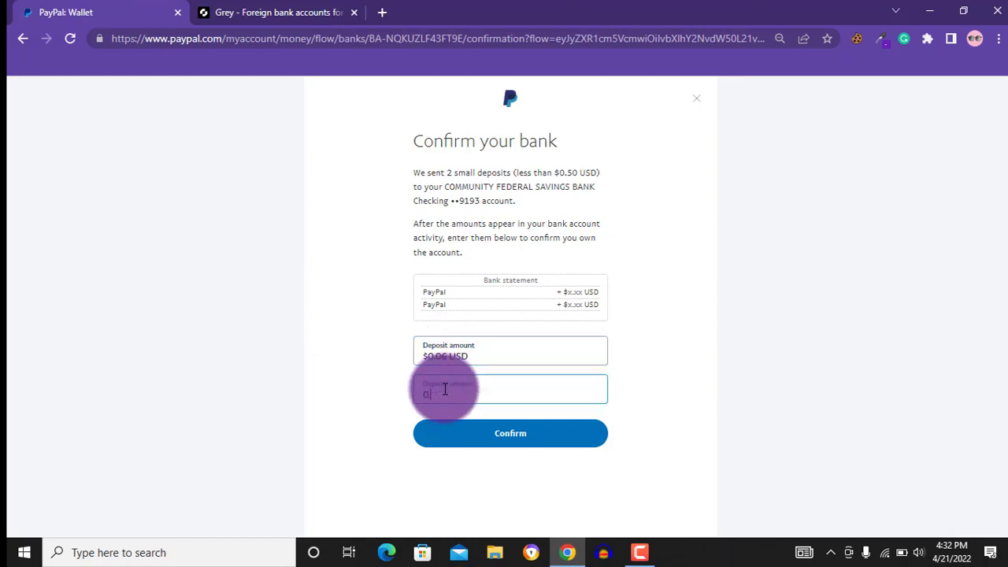
pyautogui.write('.13')
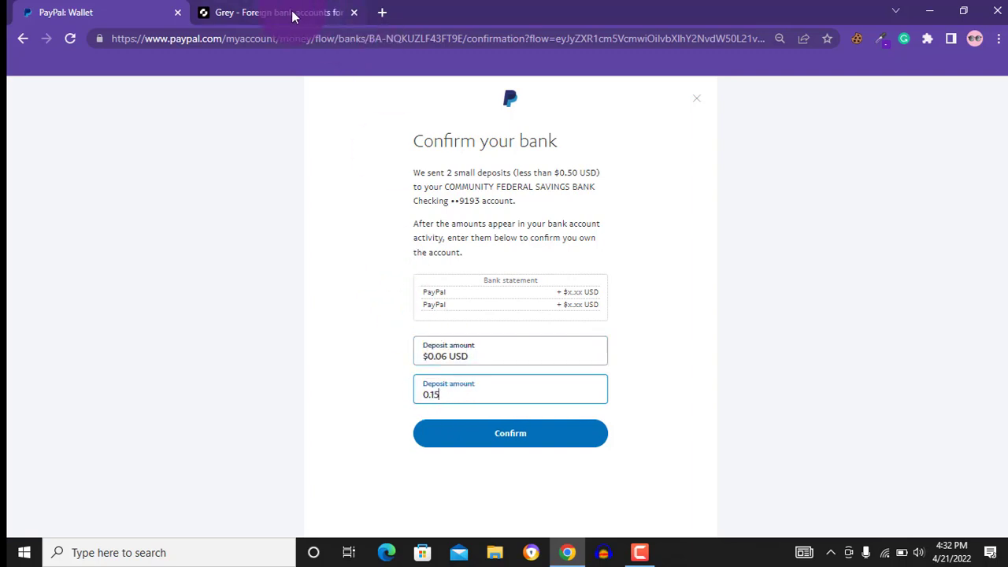
# Recheck the deposit amounts in Grey, then submit both amounts for confirmation
pyautogui.click(275, 12)
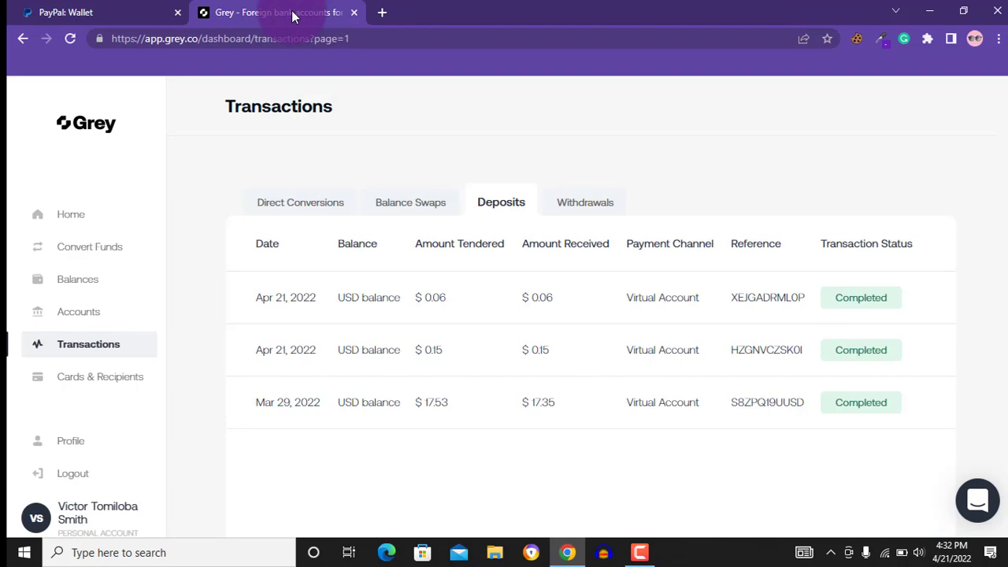
pyautogui.click(95, 13)
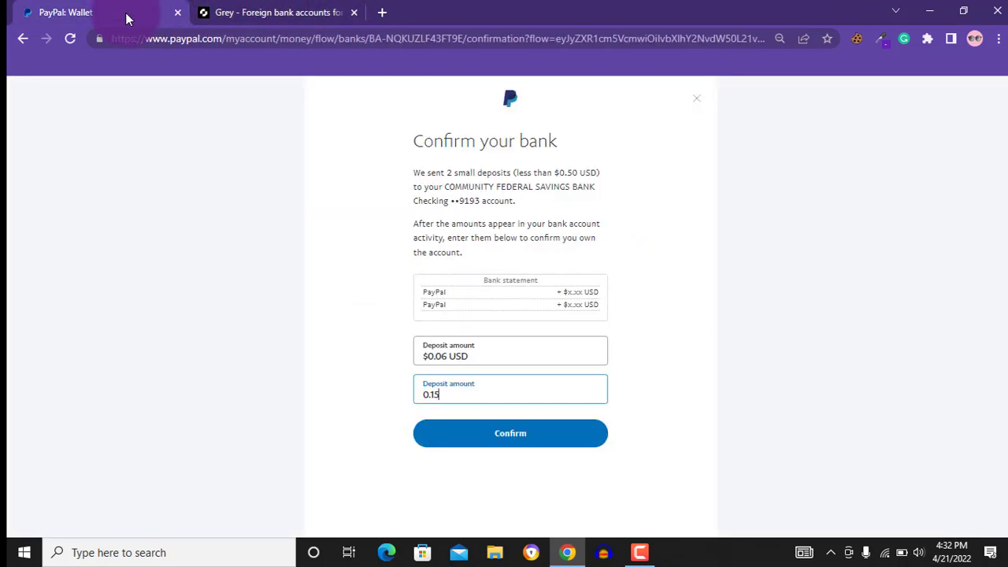
pyautogui.click(511, 433)
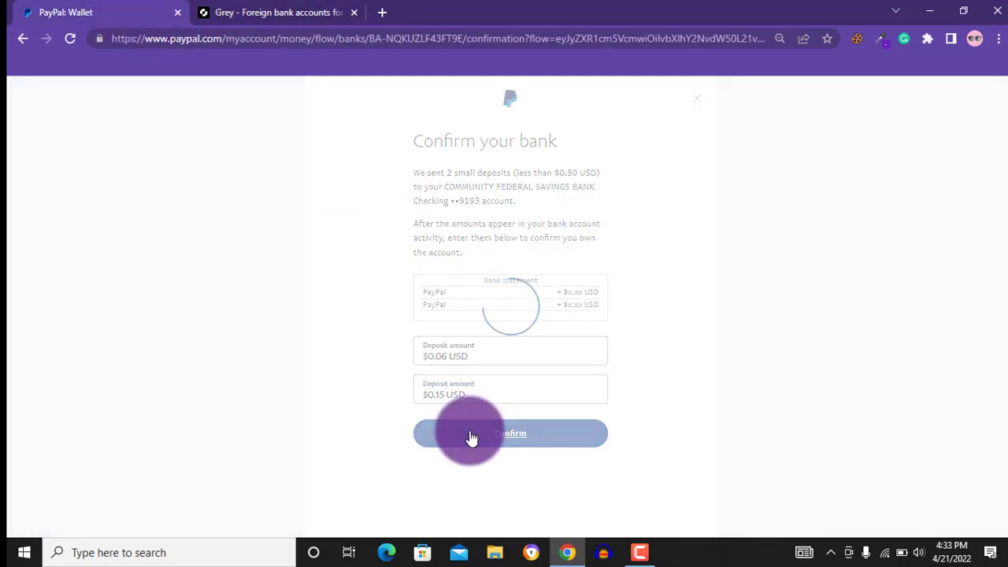
# Dismiss the 'has been confirmed' success message for the Community Federal Savings Bank account with Done
pyautogui.click(511, 435)
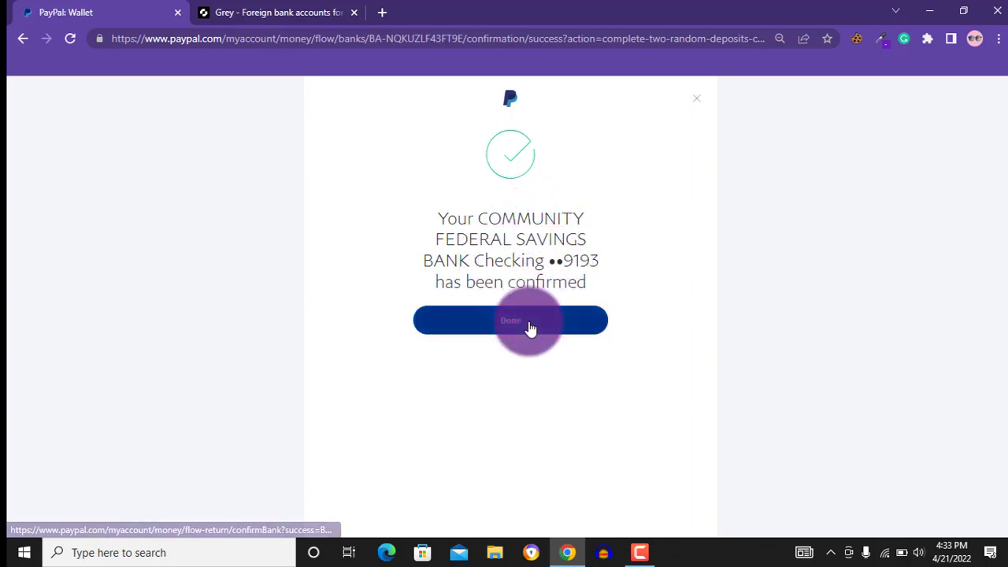
pyautogui.click(510, 321)
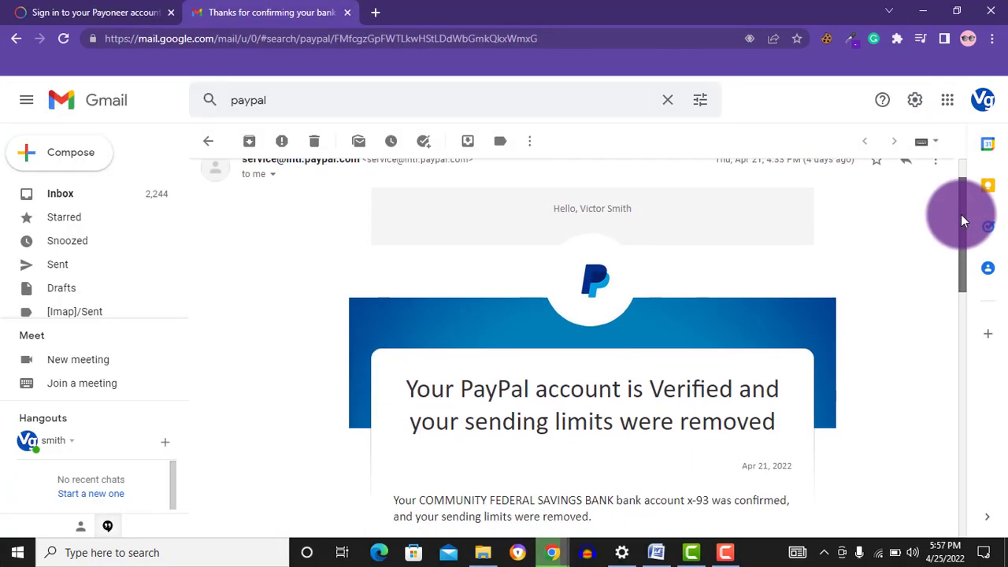
pyautogui.scroll(-3)
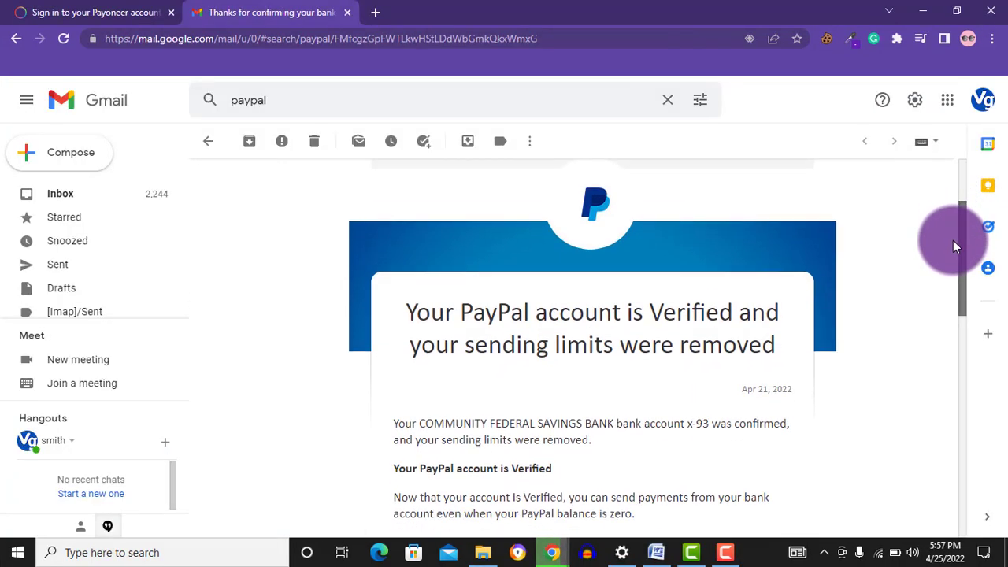
pyautogui.scroll(-3)
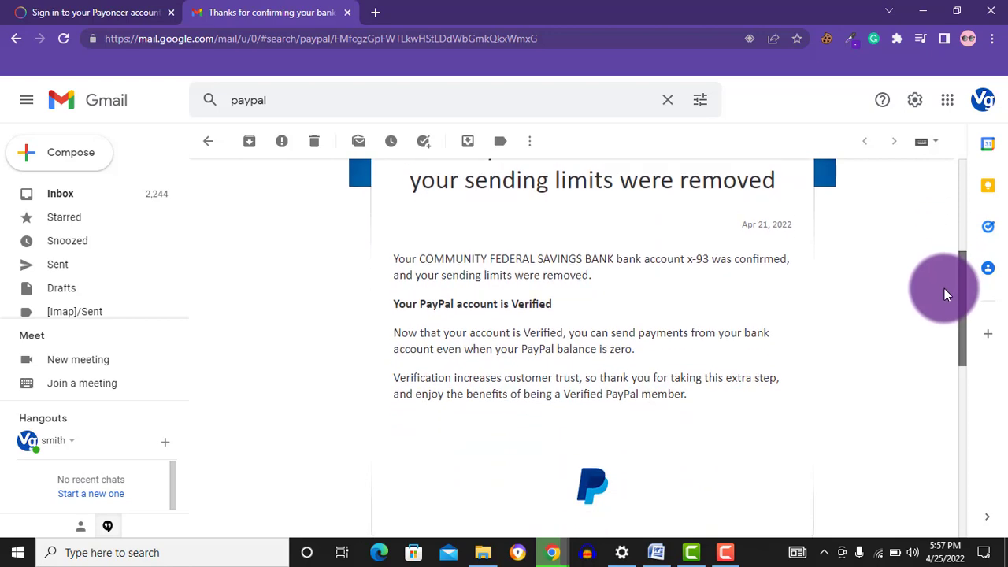
pyautogui.scroll(-3)
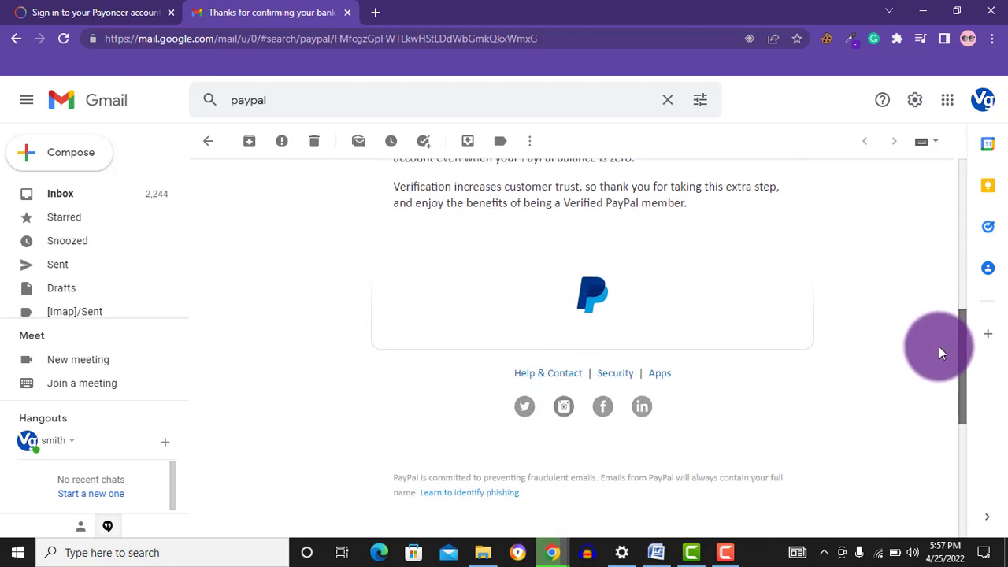
pyautogui.scroll(3)
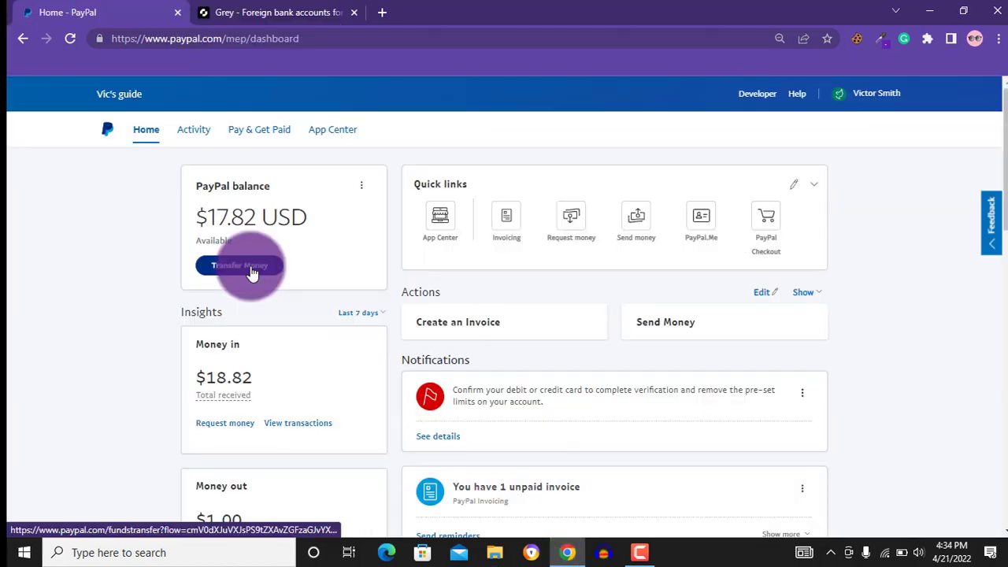
# Choose Transfer Money under the $17.82 USD PayPal balance to start moving funds out
pyautogui.click(240, 264)
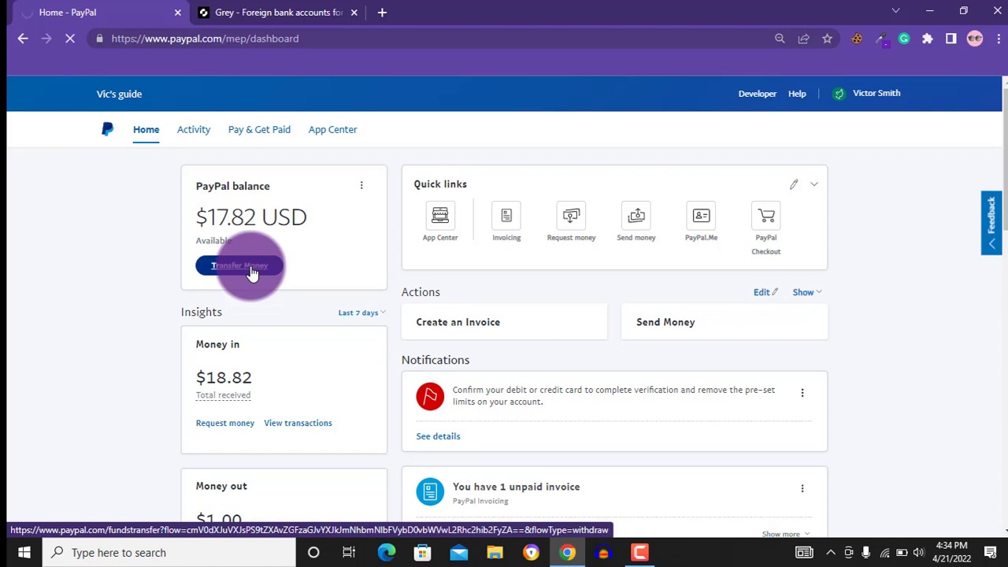
pyautogui.click(240, 265)
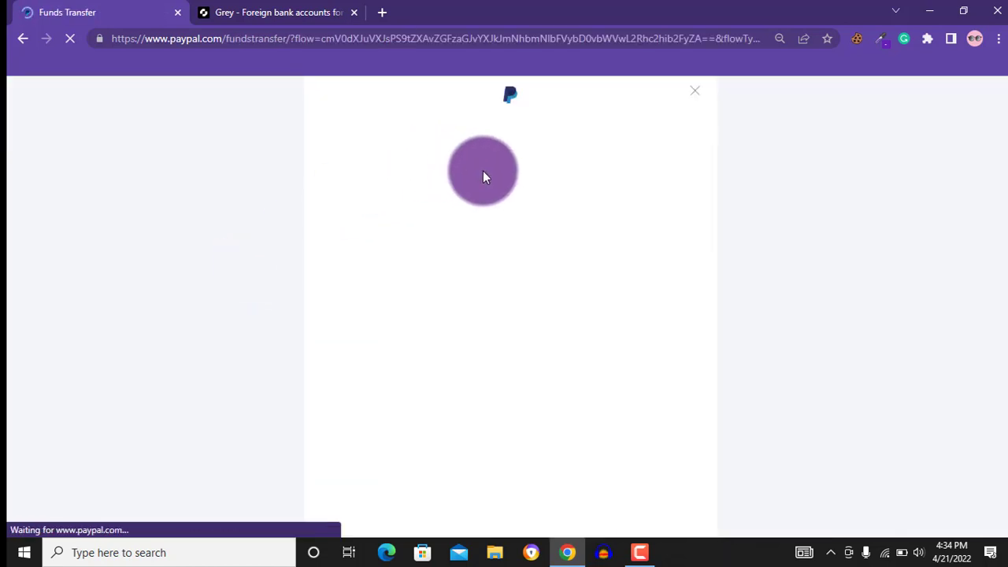